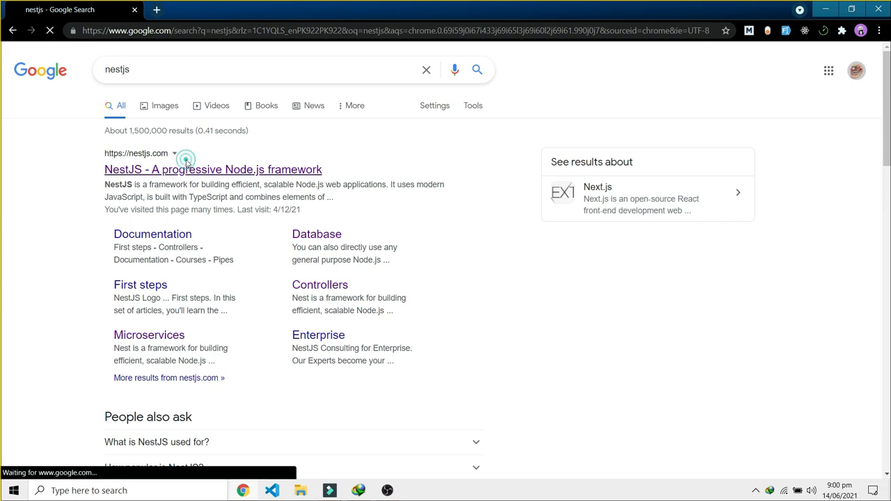
Step: Open nestjs.com from the search results and go to its Documentation in a new tab
click(213, 170)
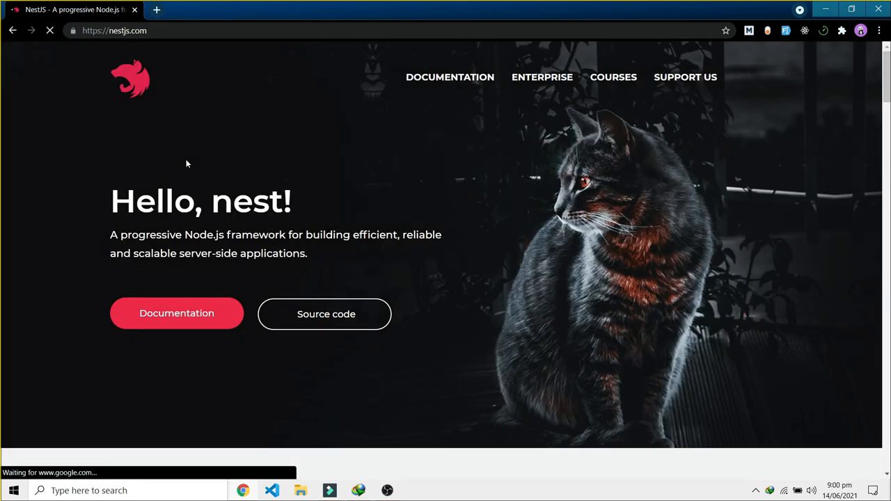
scroll(down, 3)
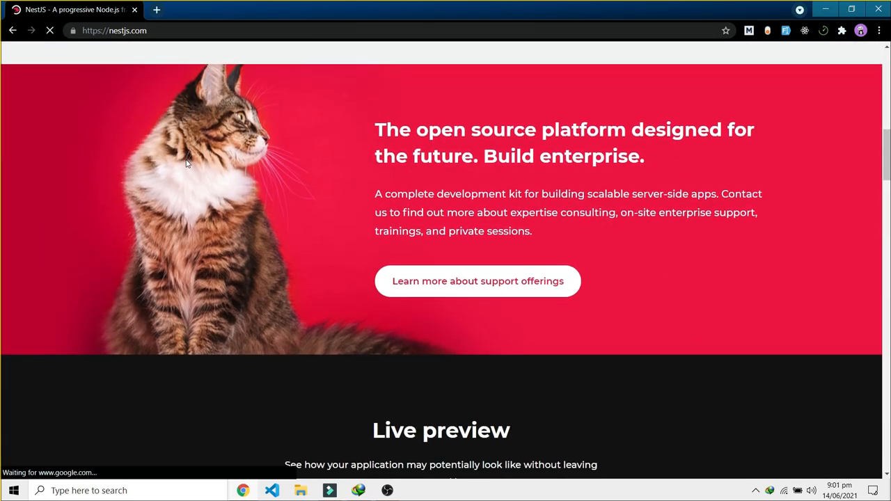
scroll(down, 3)
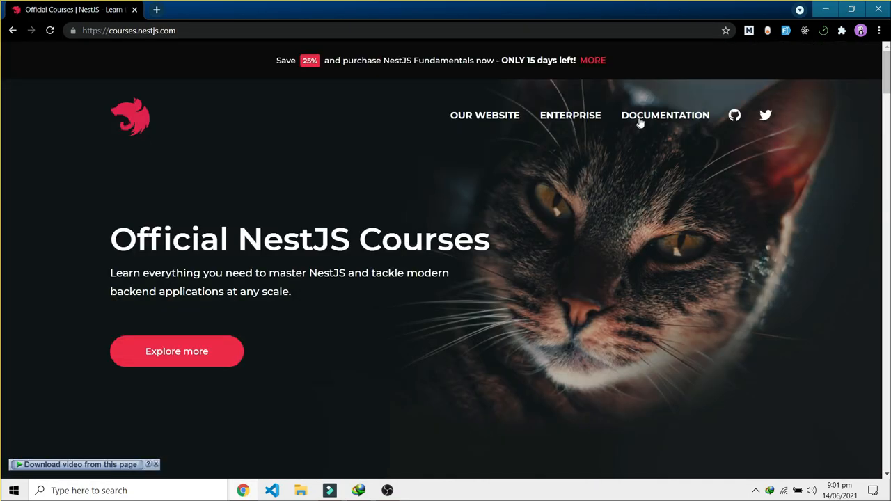
click(665, 115)
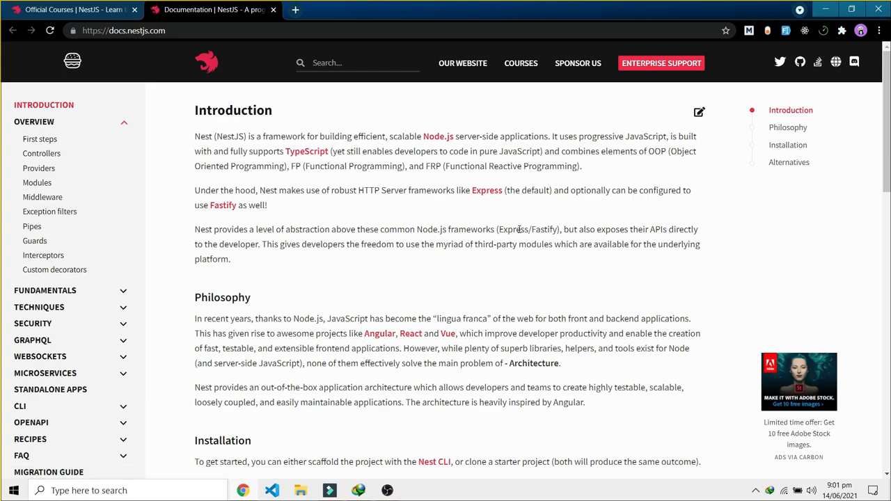
scroll(down, 3)
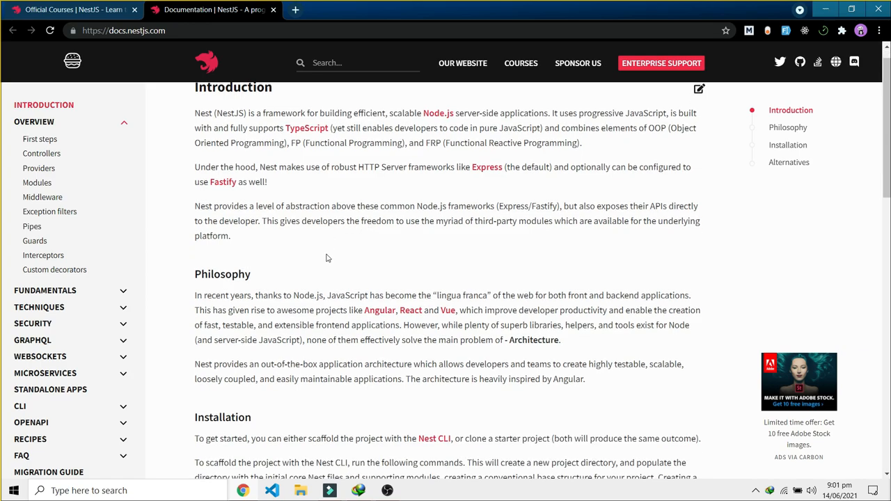
scroll(down, 3)
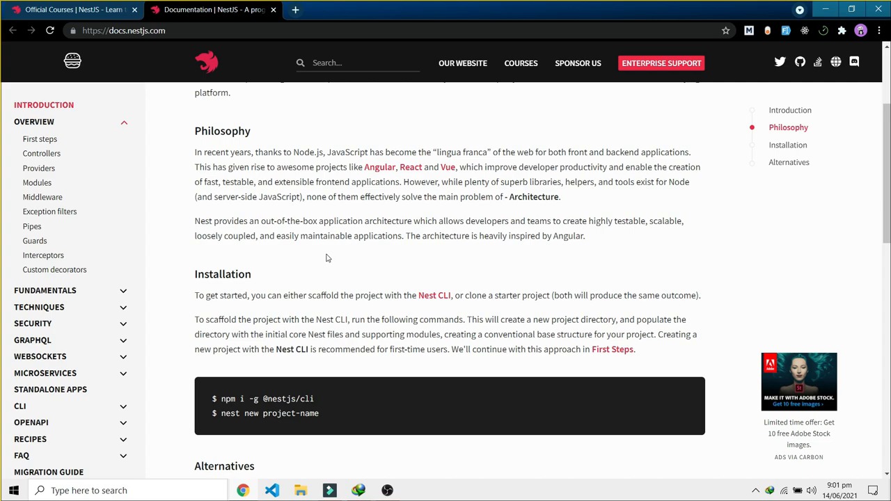
mouse_move(333, 179)
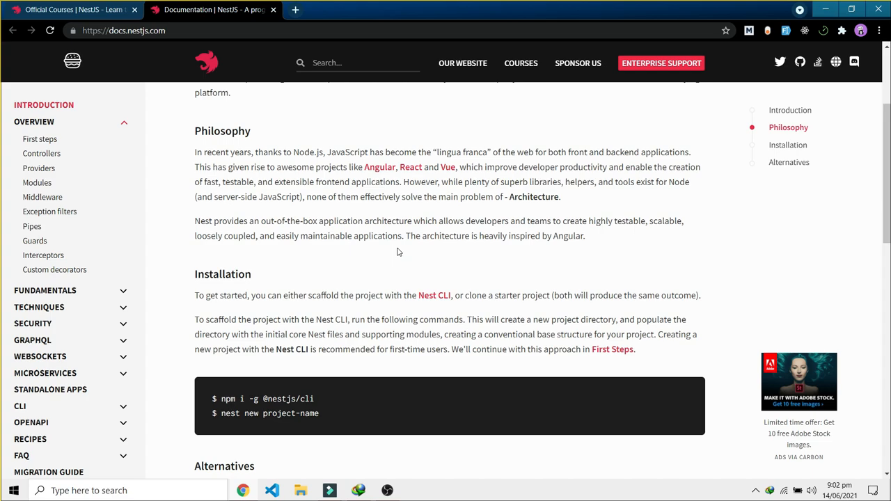
scroll(down, 3)
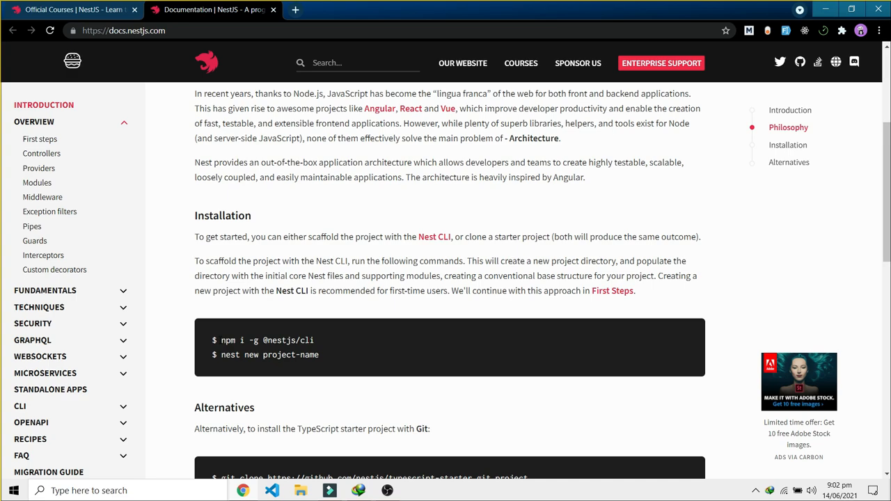
double_click(229, 341)
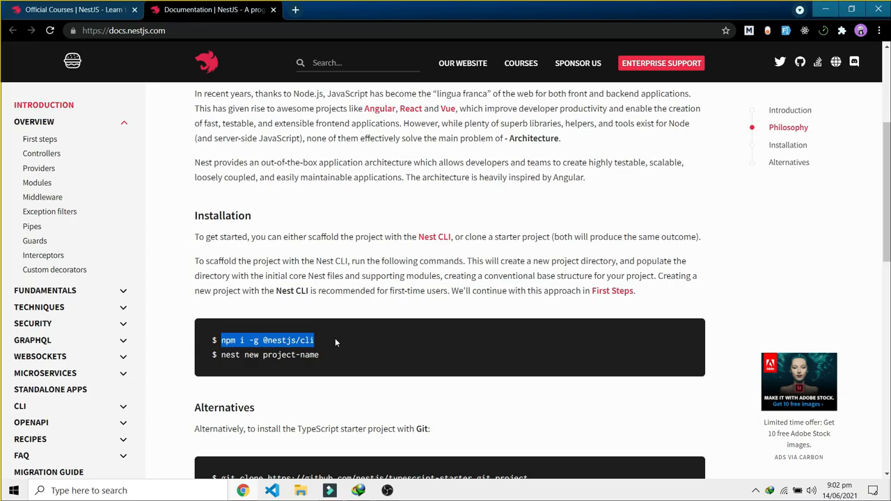
click(416, 490)
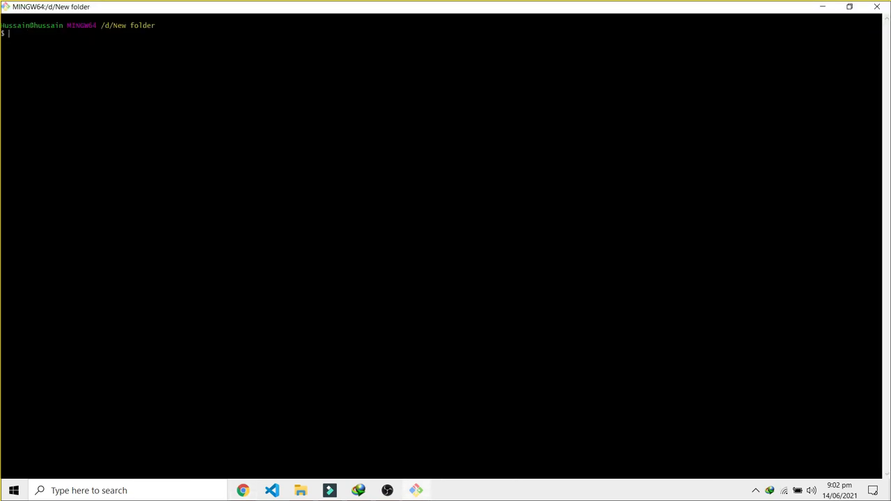
Step: Install the Nest CLI globally and scaffold the 'practice-app' project with npm
right_click(359, 278)
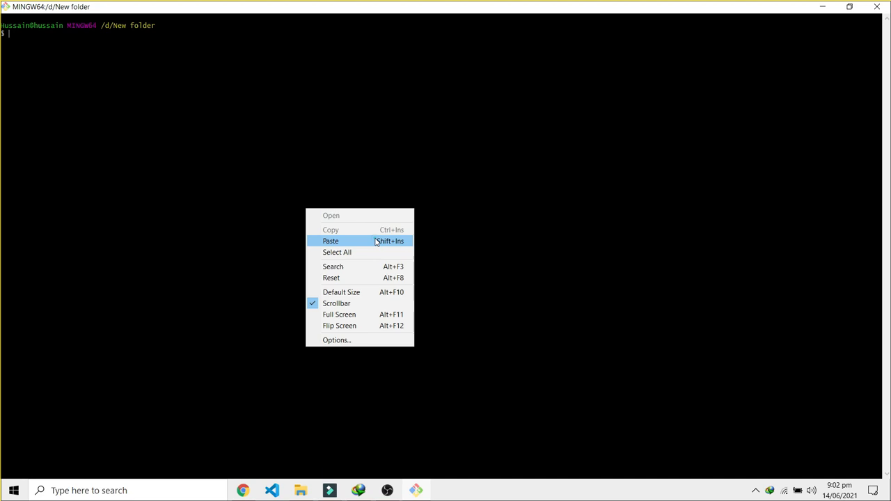
click(330, 241)
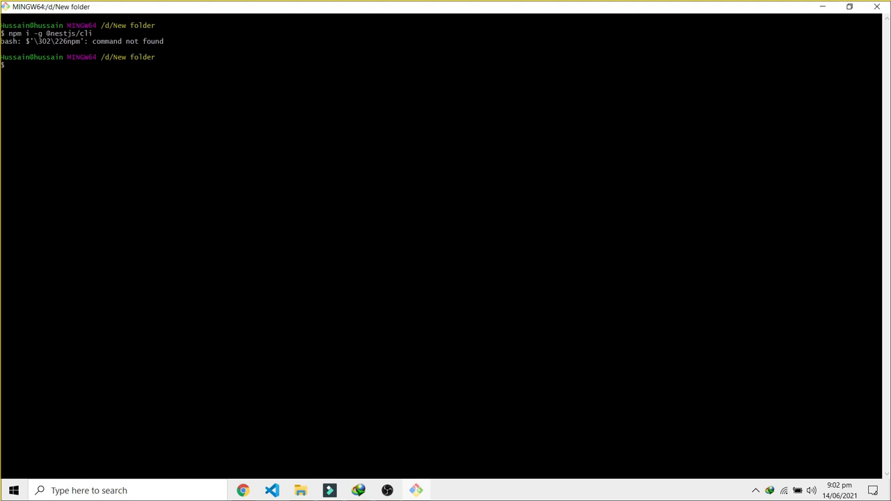
text(npm i -g @nest)
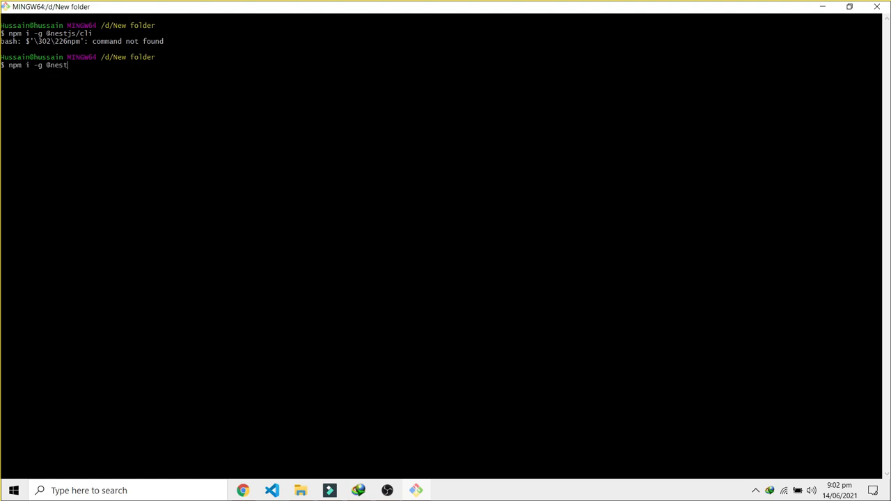
text(js/cli)
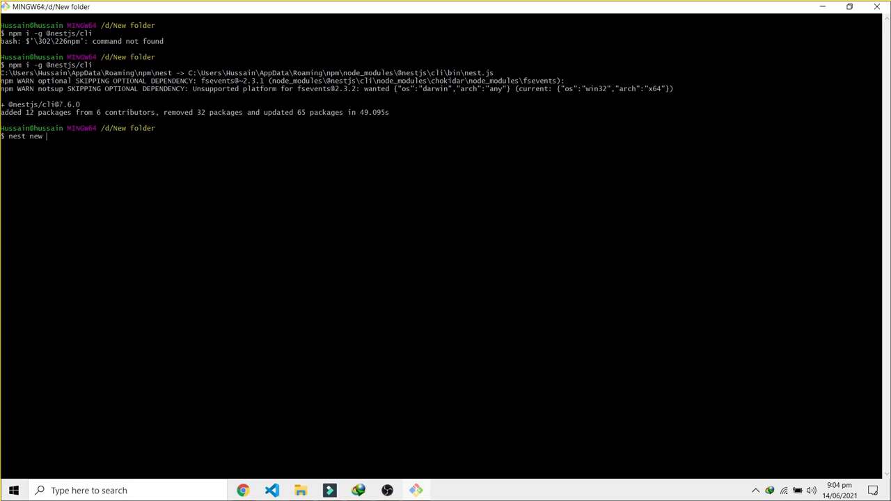
text(pracctice-app)
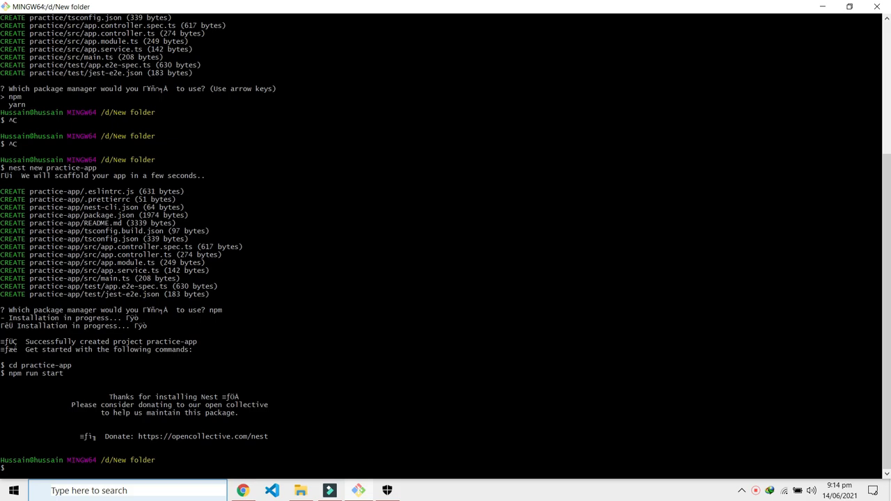
Step: Enter practice-app, open it with 'code .', and run 'npm run start:dev'
text(cd)
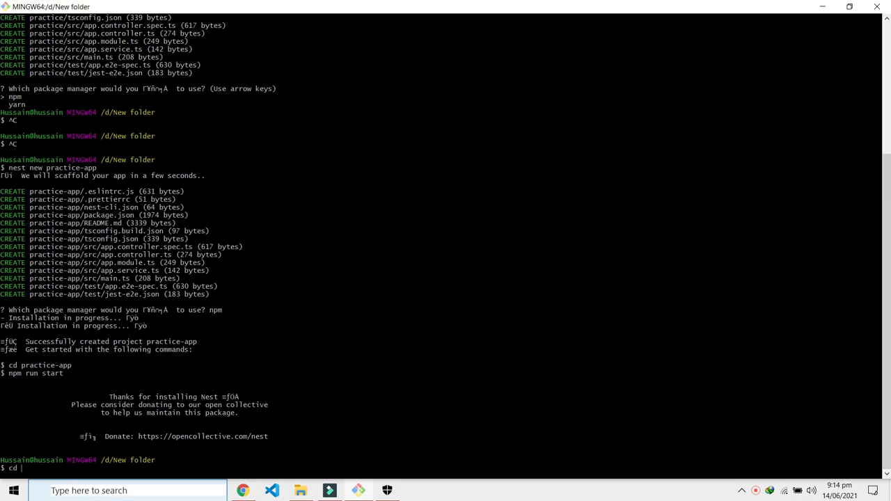
text(practice-app/)
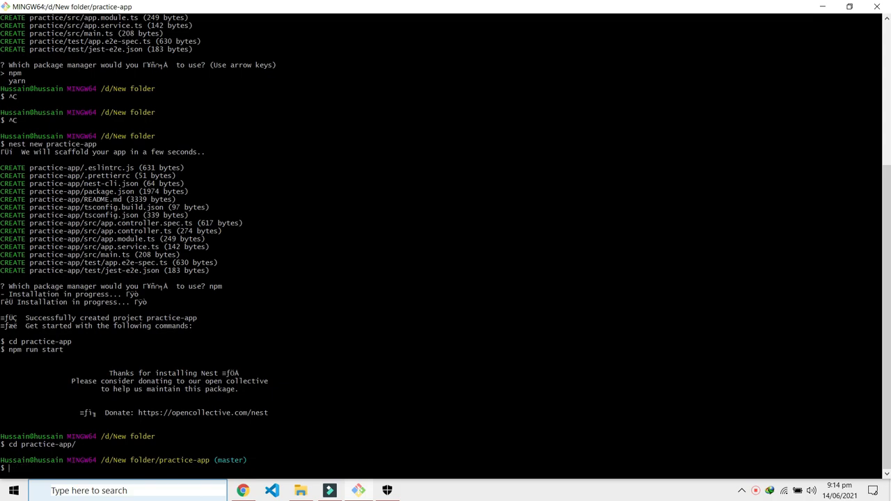
text(code .)
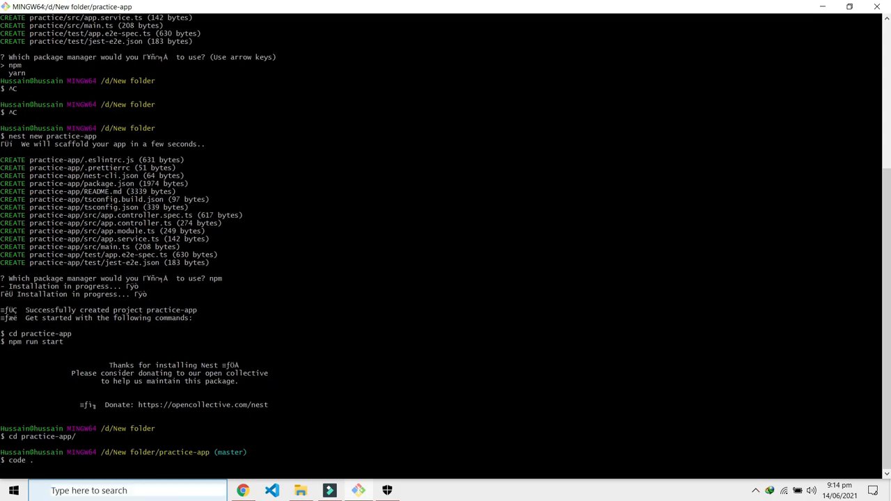
text(npm run start:dev)
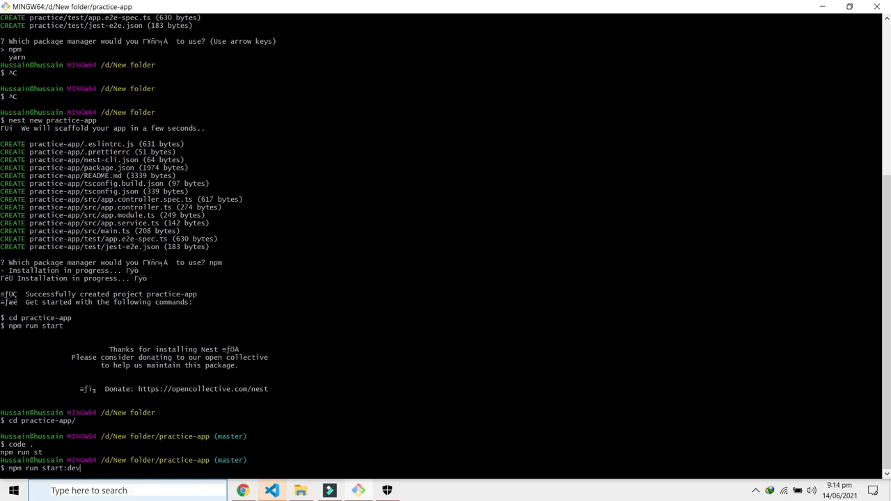
scroll(down, 3)
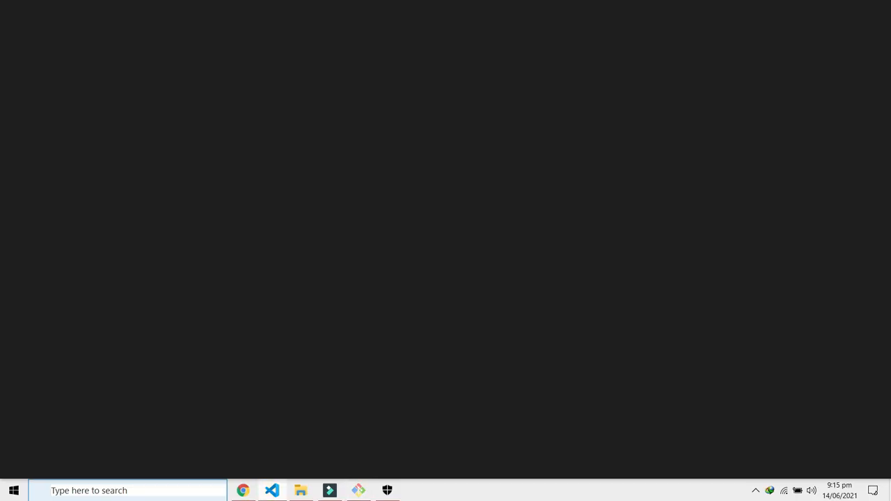
mouse_move(356, 356)
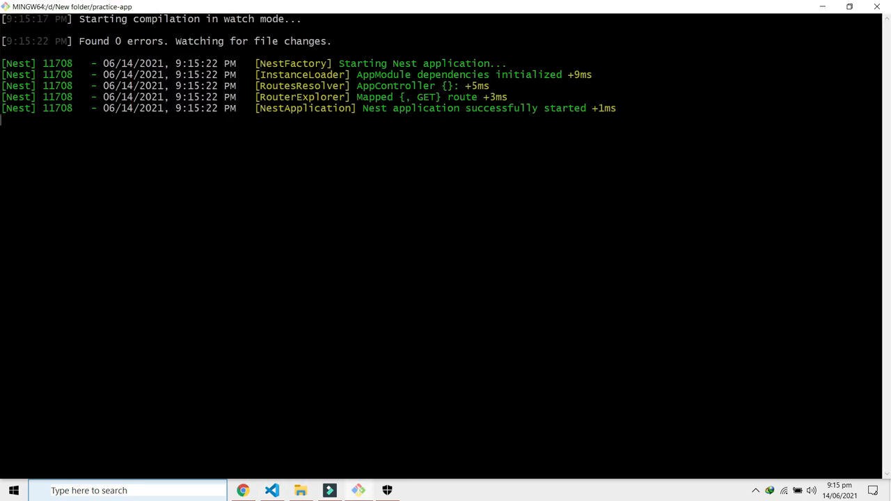
Step: Confirm the watch-mode build finished with 0 errors and the app started
click(329, 490)
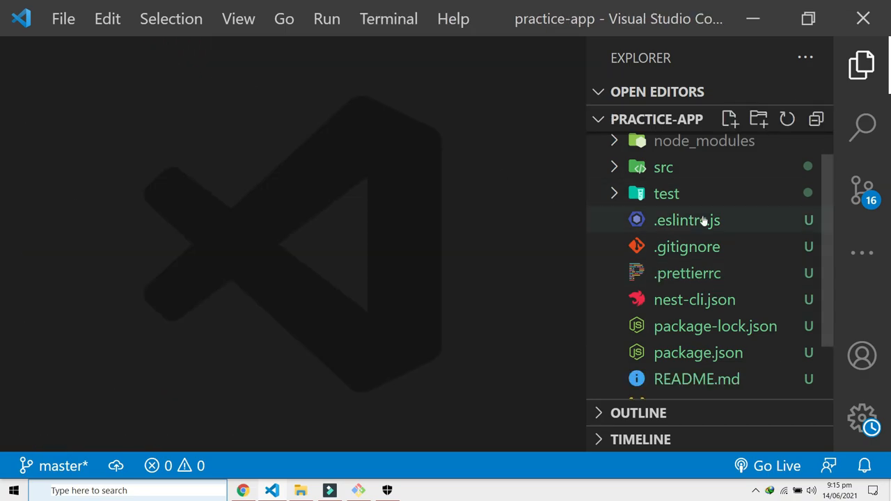
Step: Collapse the Explorer tree and expand dist to browse the compiled files
click(817, 119)
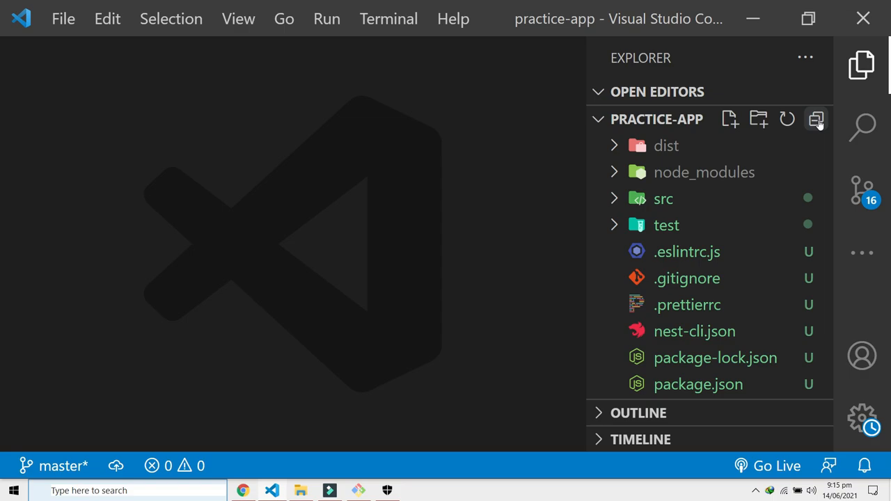
click(816, 119)
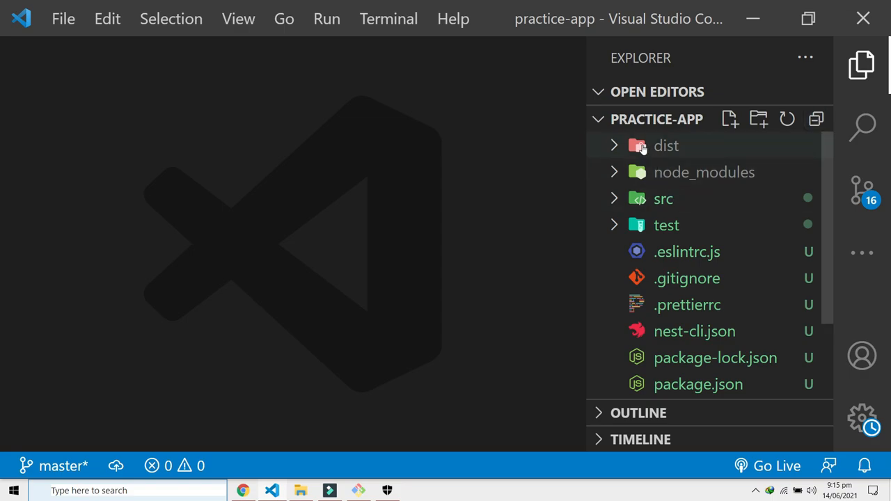
click(667, 145)
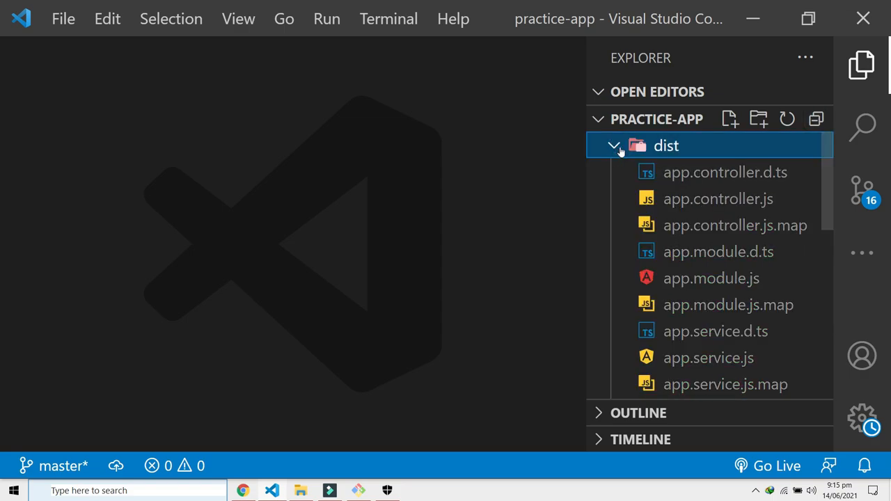
scroll(down, 3)
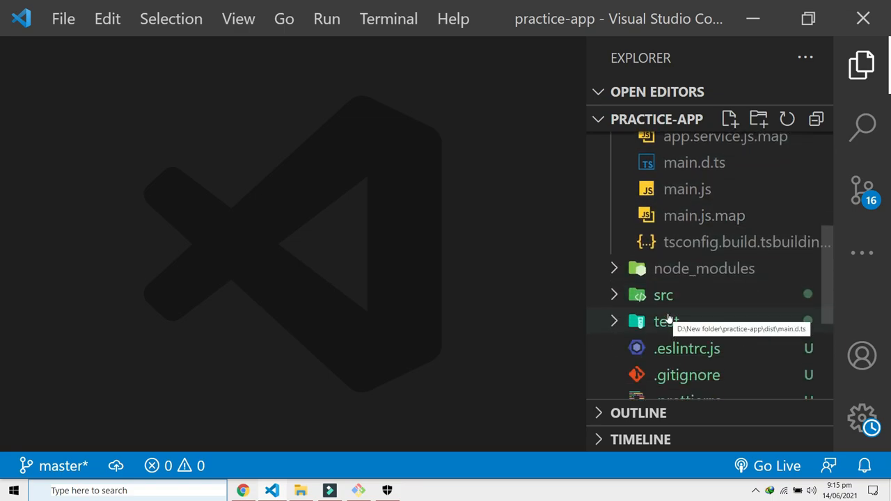
click(666, 146)
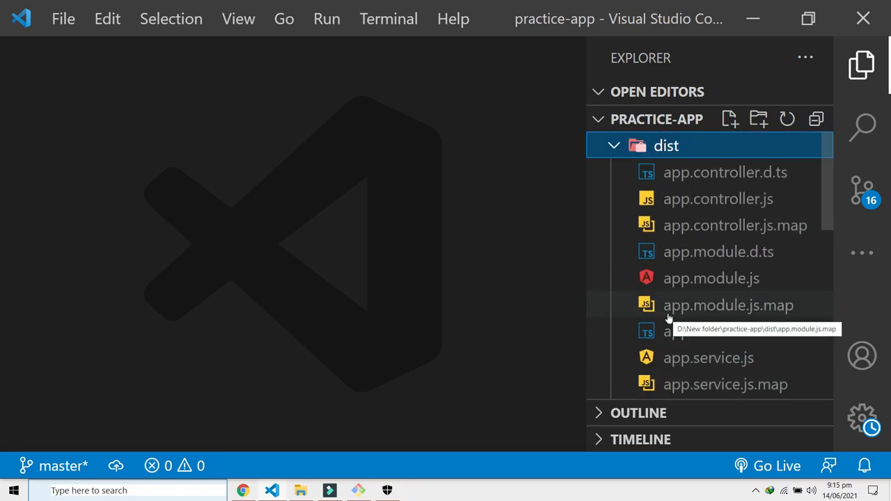
click(613, 145)
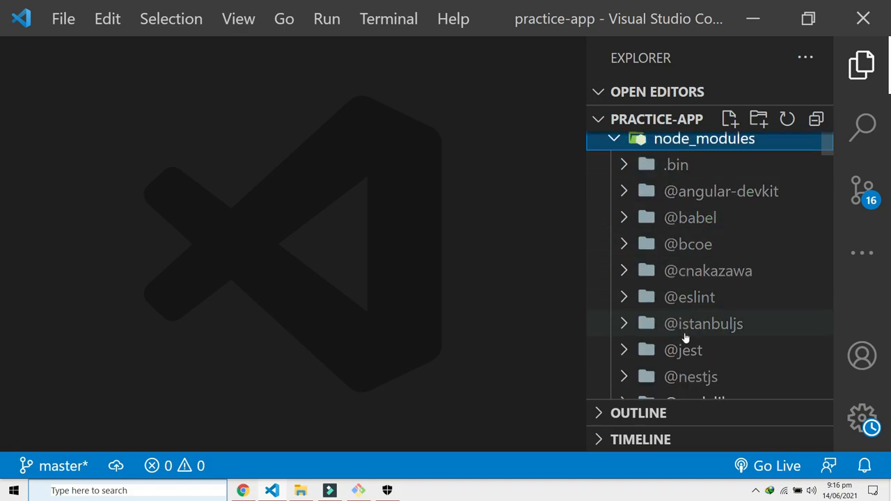
scroll(down, 3)
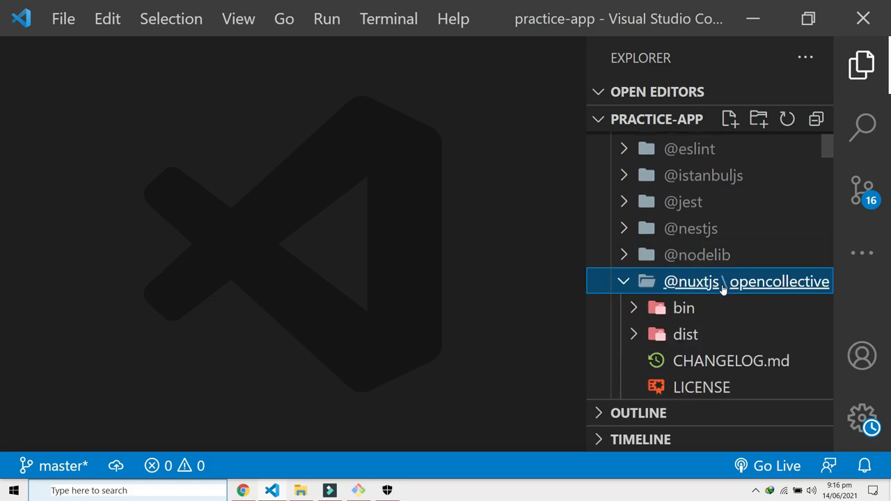
click(623, 282)
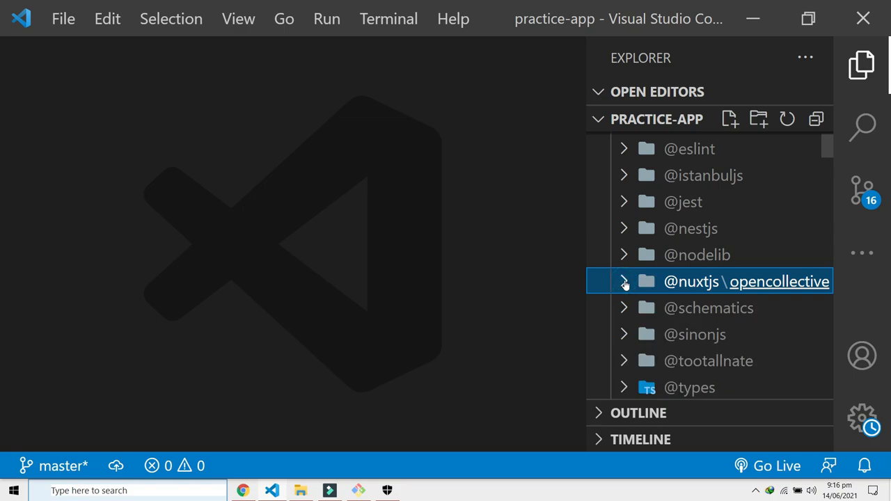
scroll(down, 3)
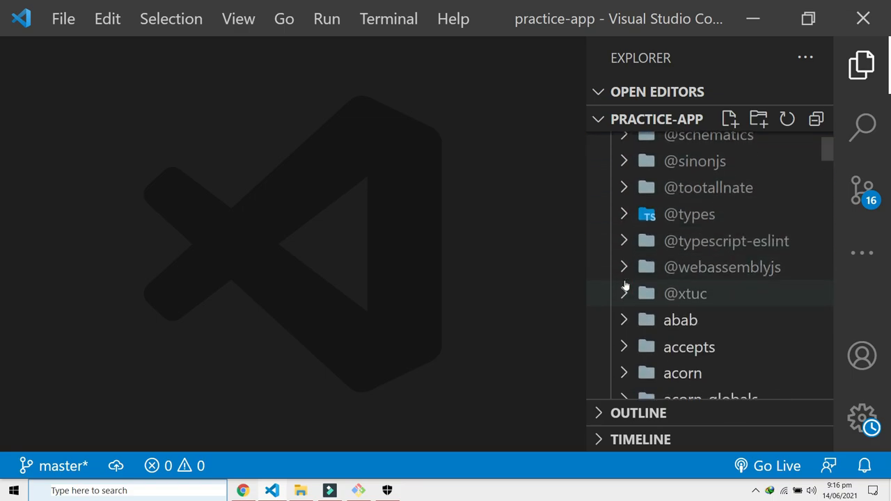
scroll(down, 3)
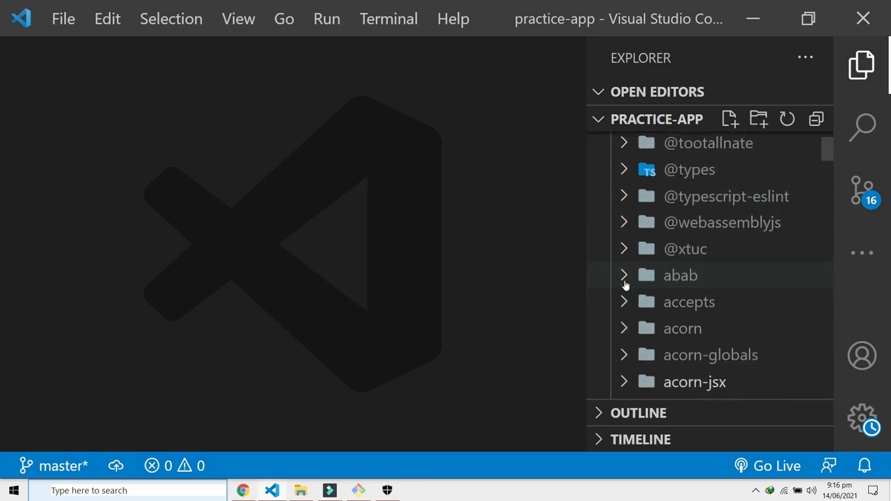
scroll(down, 3)
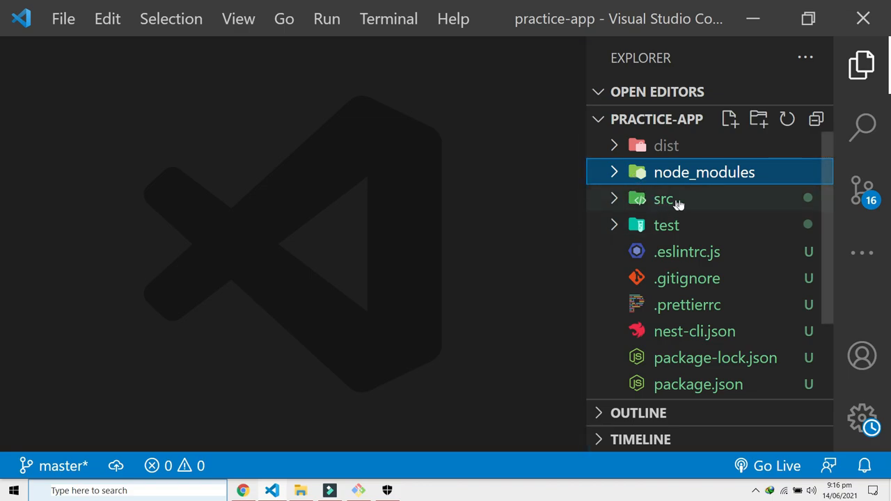
mouse_move(664, 202)
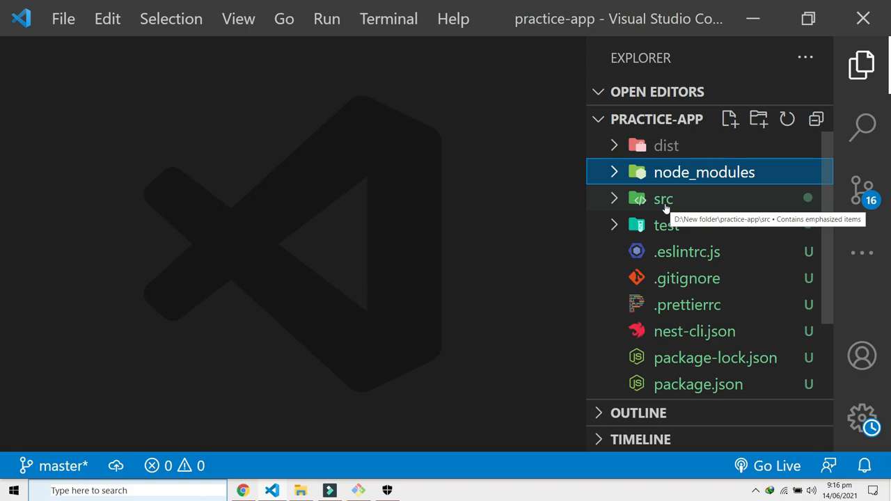
mouse_move(666, 225)
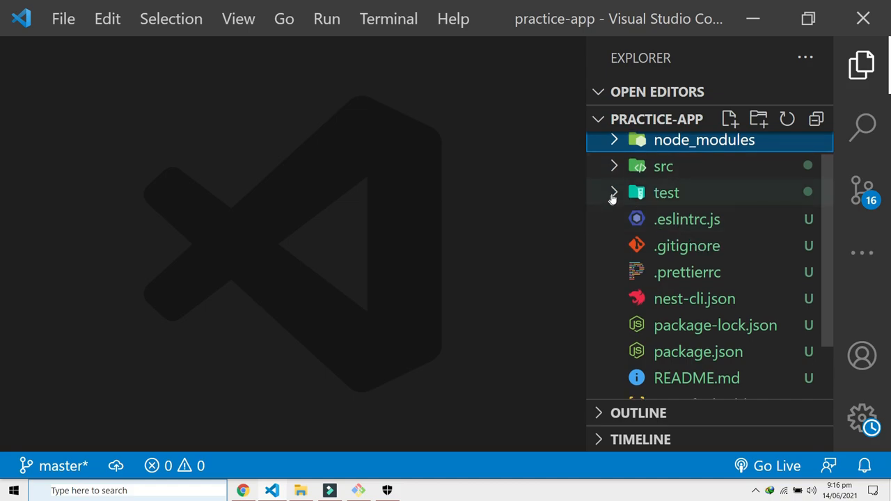
click(667, 193)
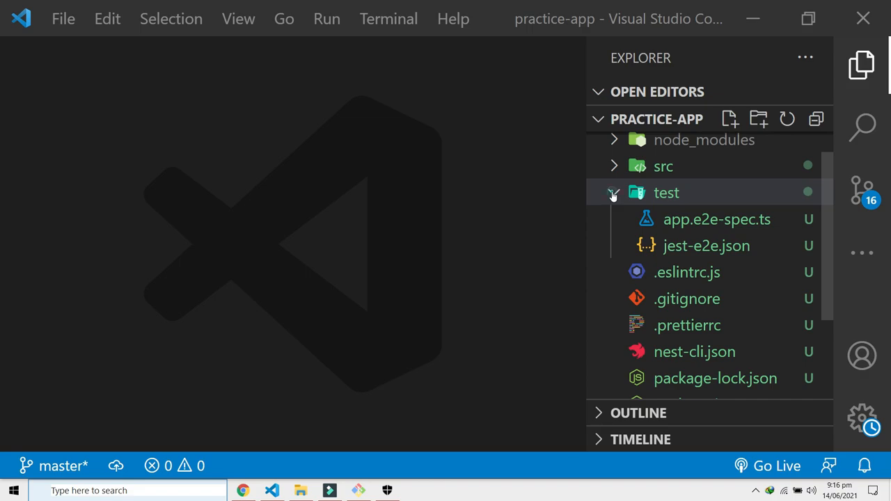
click(614, 193)
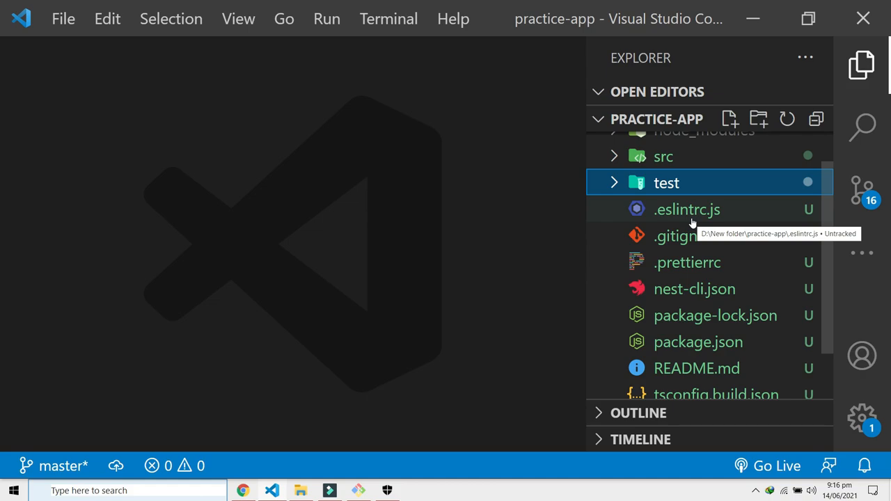
Step: Open .eslintrc.js, read through it, and select 'plugin:prettier/recommended'
click(686, 209)
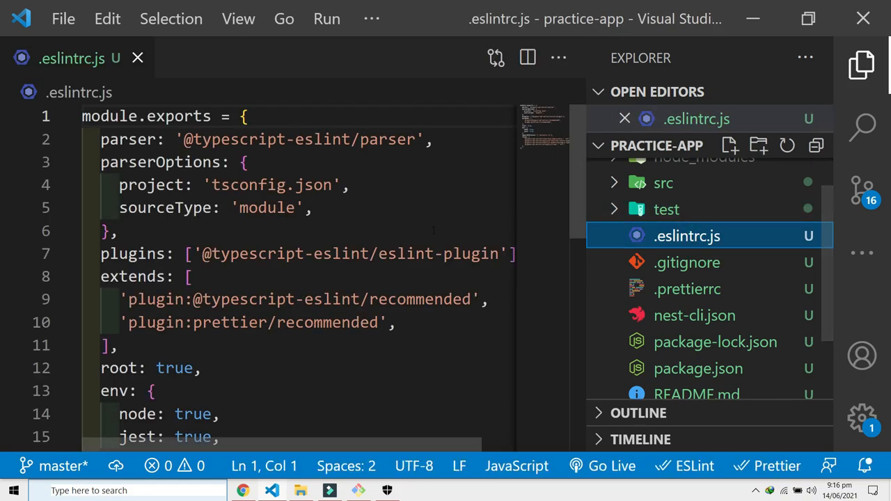
scroll(down, 3)
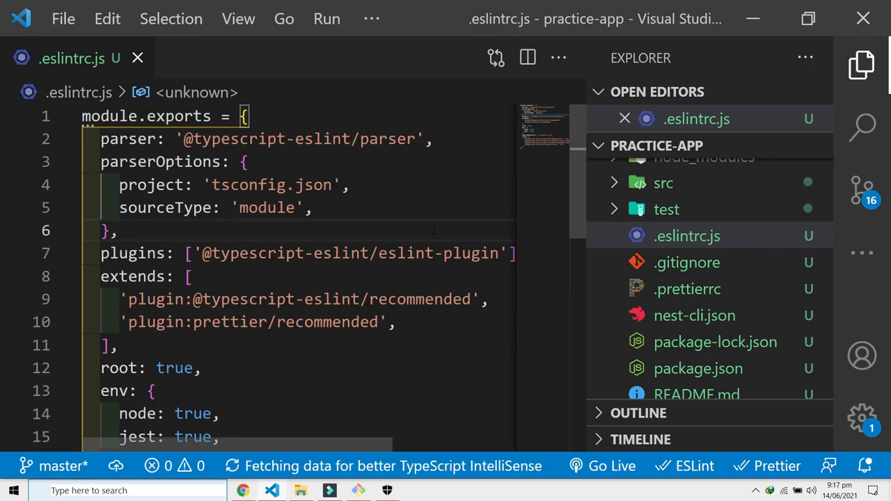
click(314, 207)
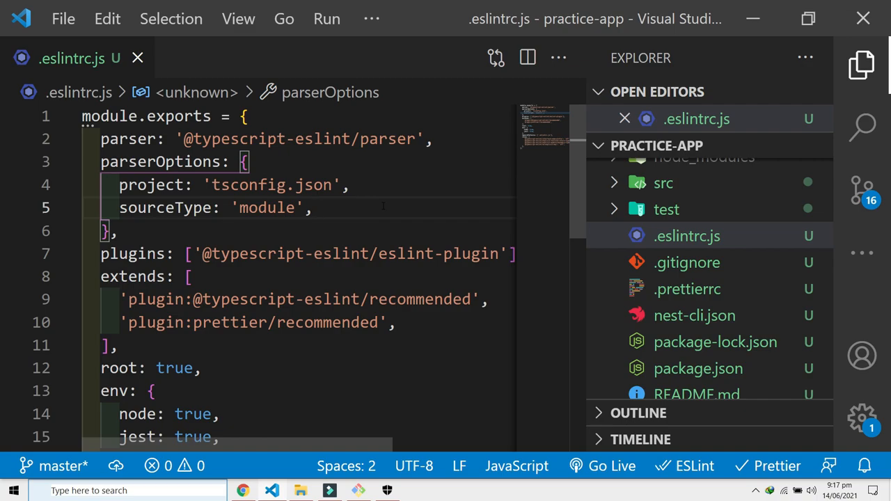
scroll(down, 3)
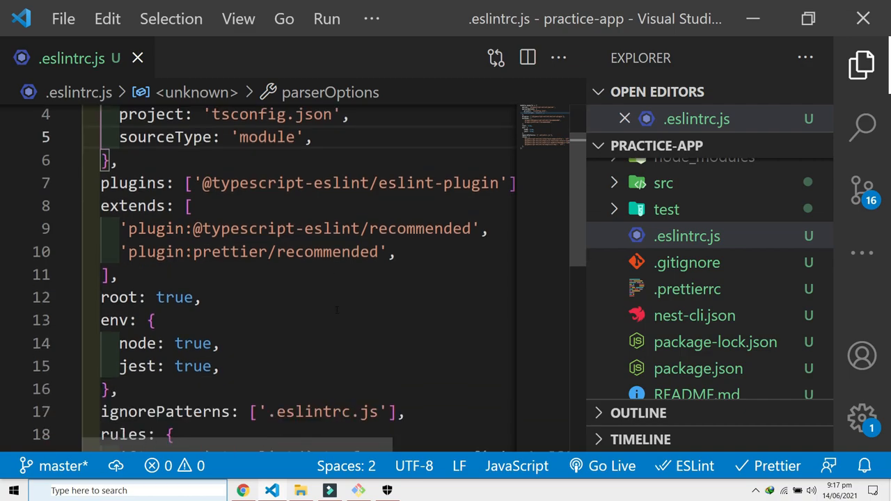
scroll(down, 3)
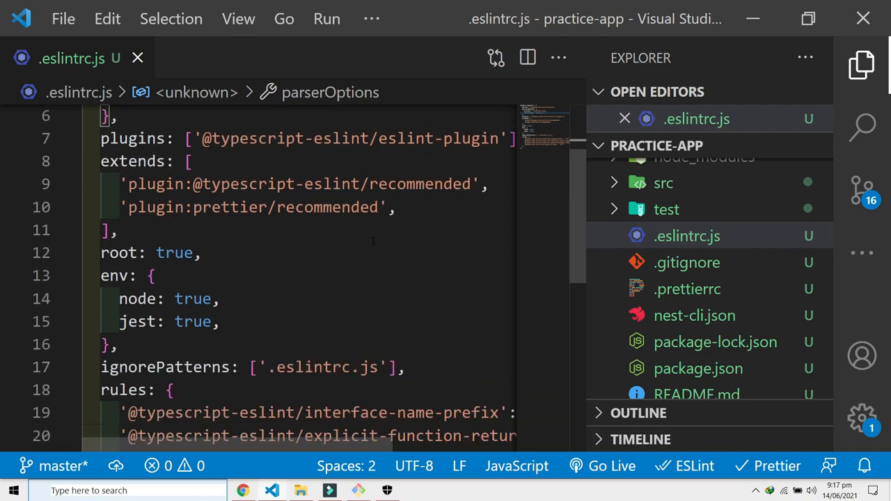
drag(101, 161, 118, 230)
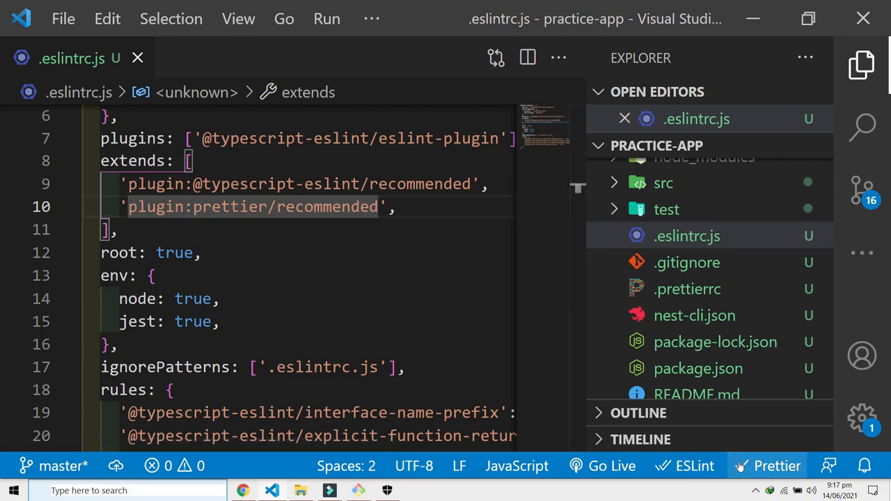
Step: Check the Prettier output log, open .gitignore, and search 'prettier' in Extensions
click(777, 466)
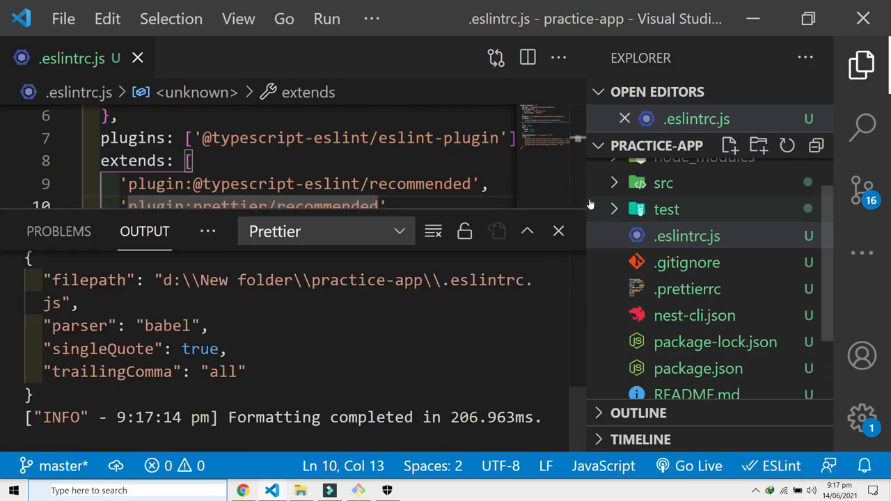
click(558, 231)
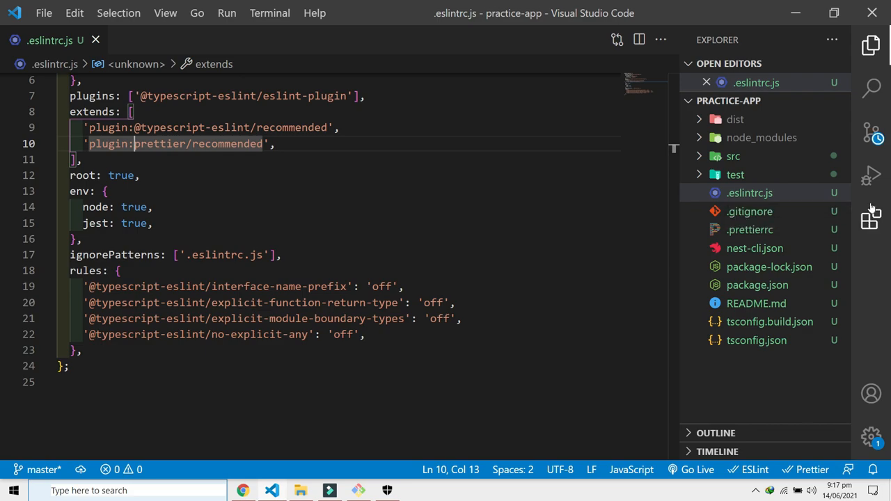
mouse_move(870, 220)
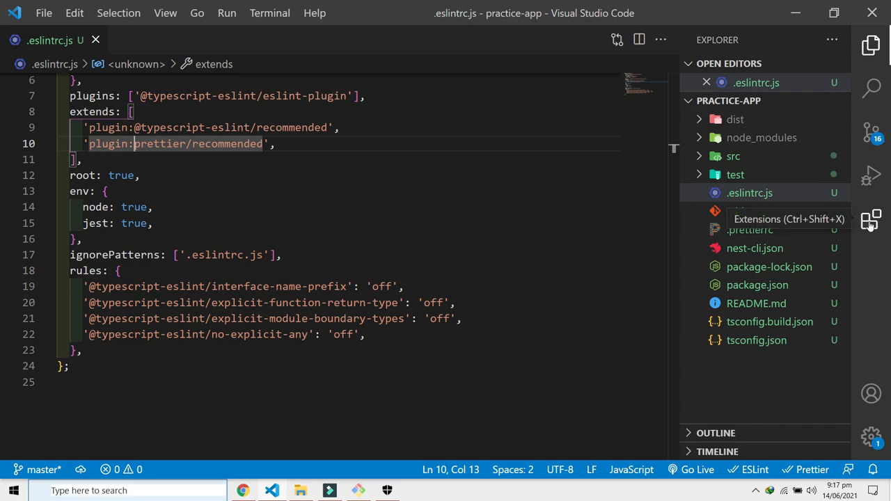
click(750, 230)
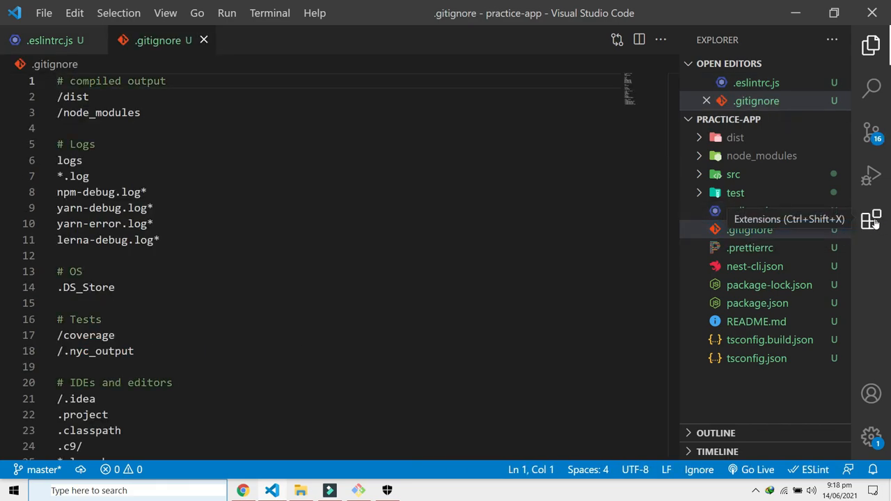
click(872, 220)
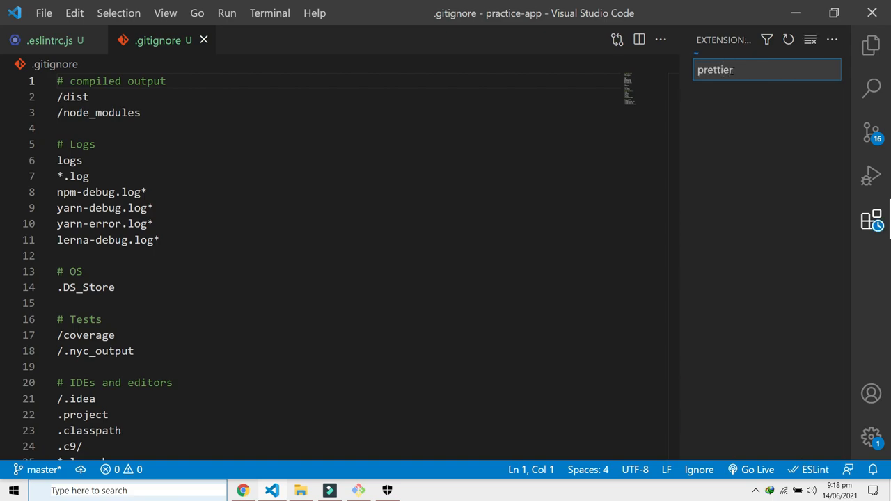
text(prettier)
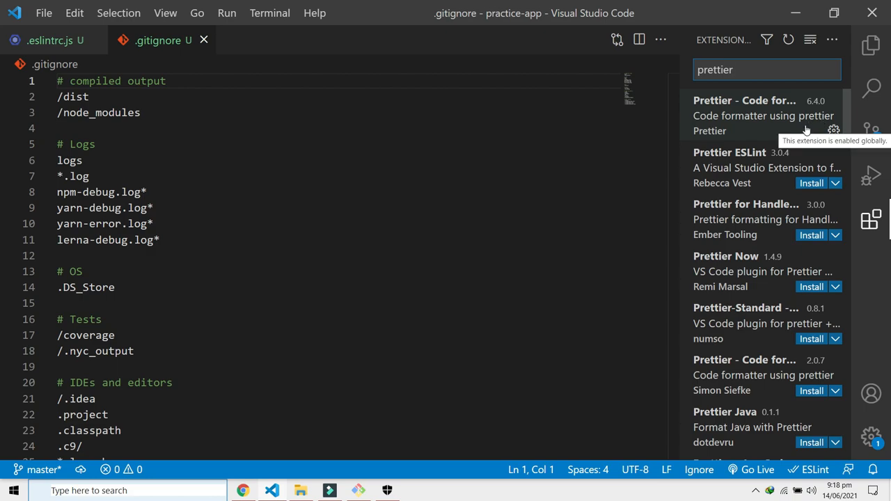
mouse_move(873, 171)
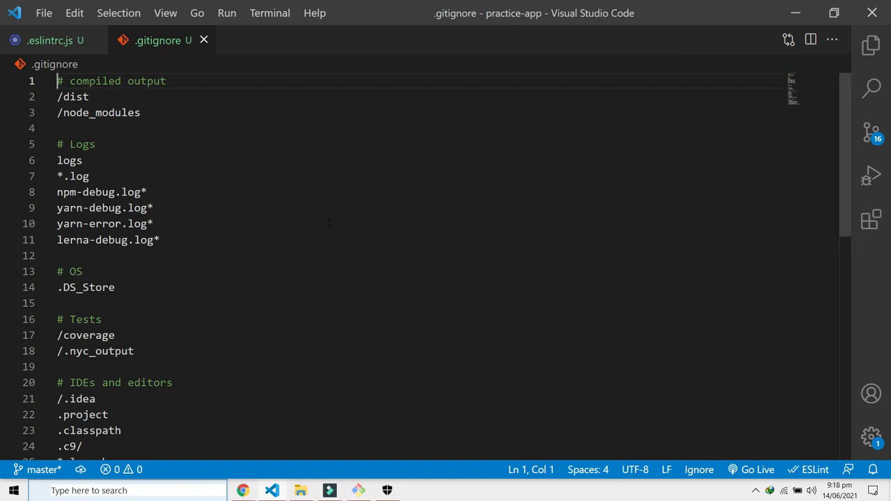
mouse_move(870, 45)
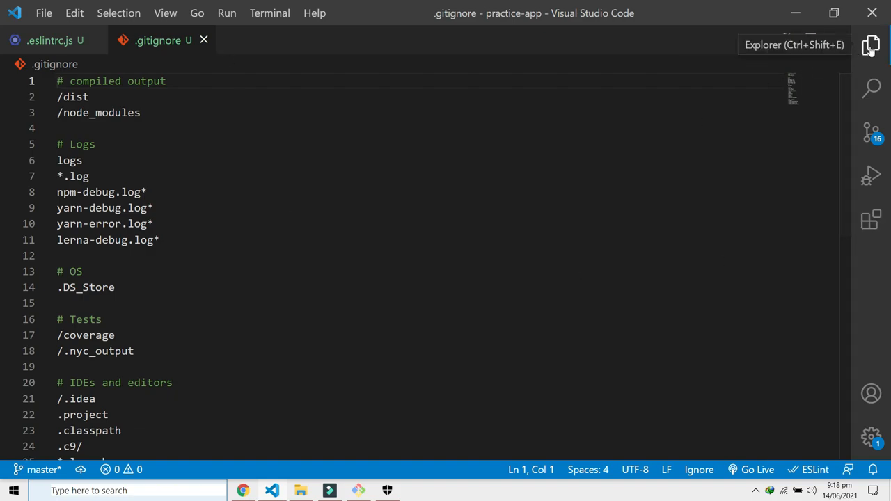
Step: Scroll .gitignore to its VSCode section, try adding a '.env' line, and save unchanged
click(871, 46)
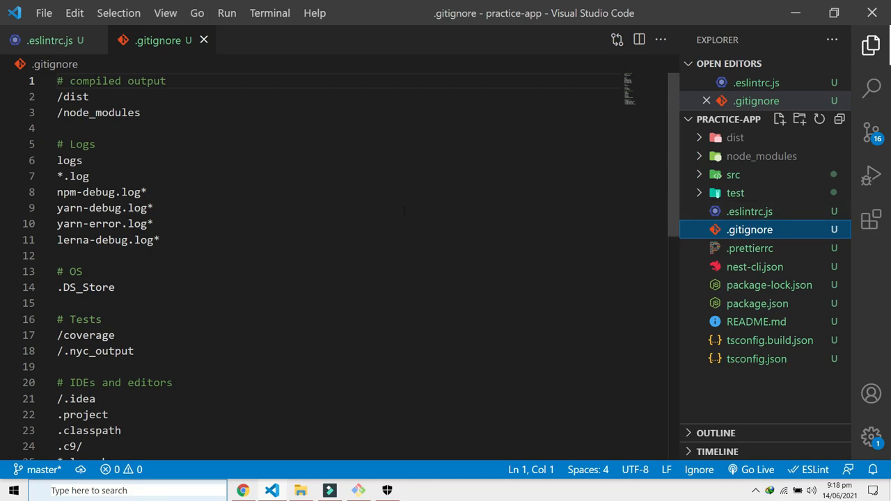
scroll(down, 3)
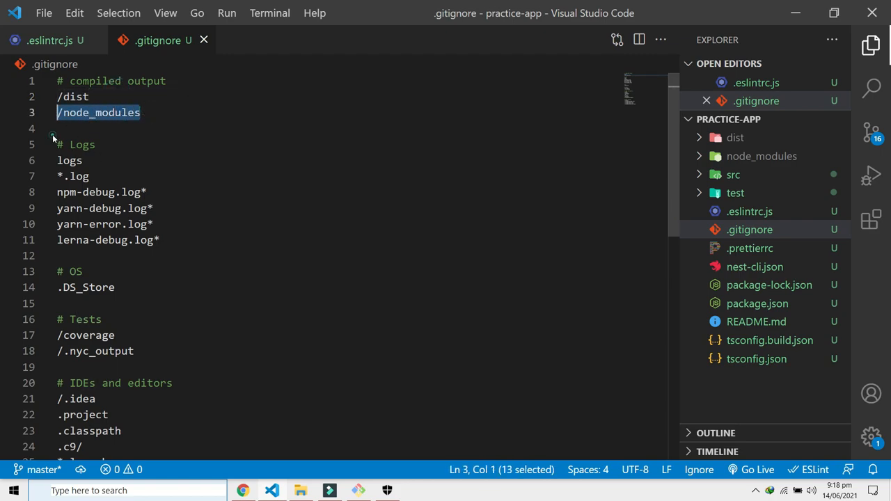
scroll(down, 3)
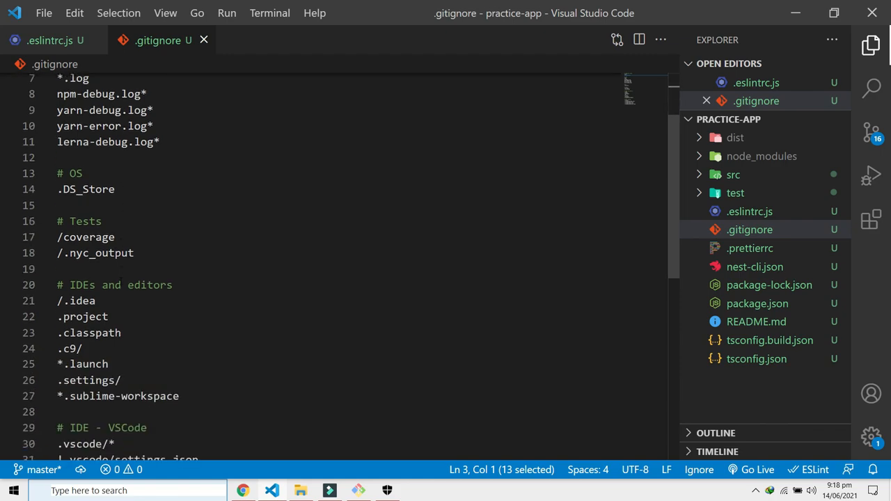
scroll(down, 3)
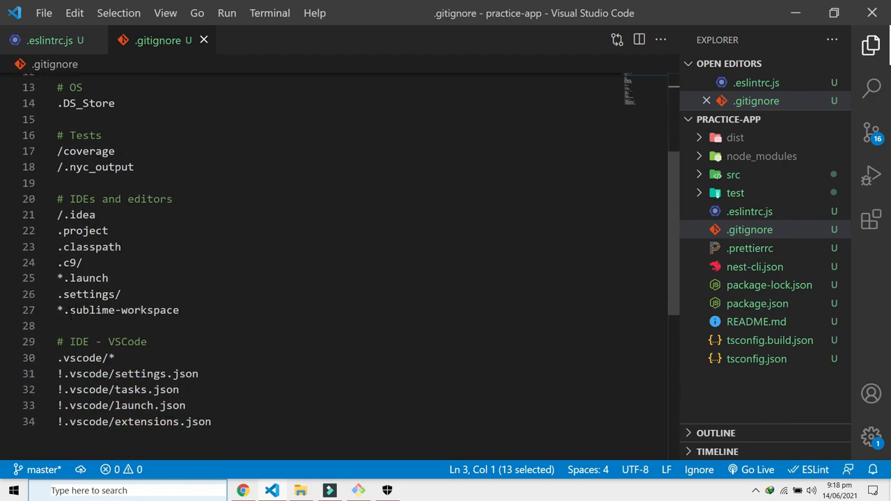
key(Enter)
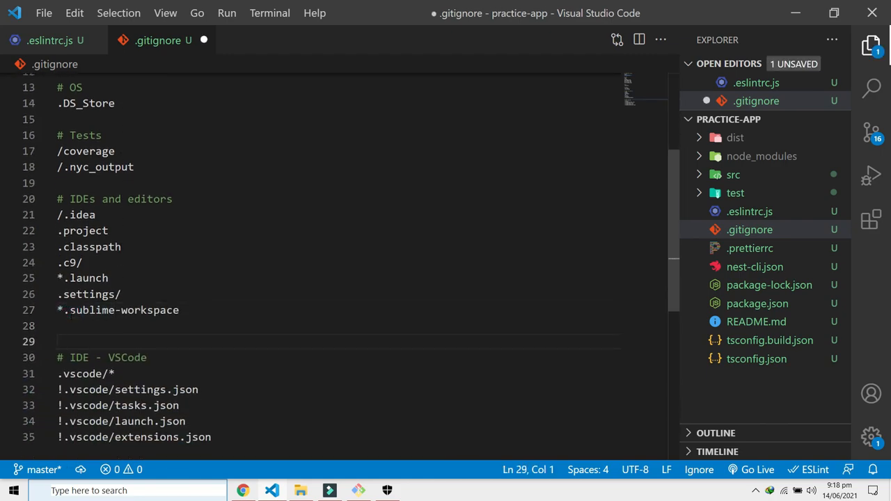
text(.env)
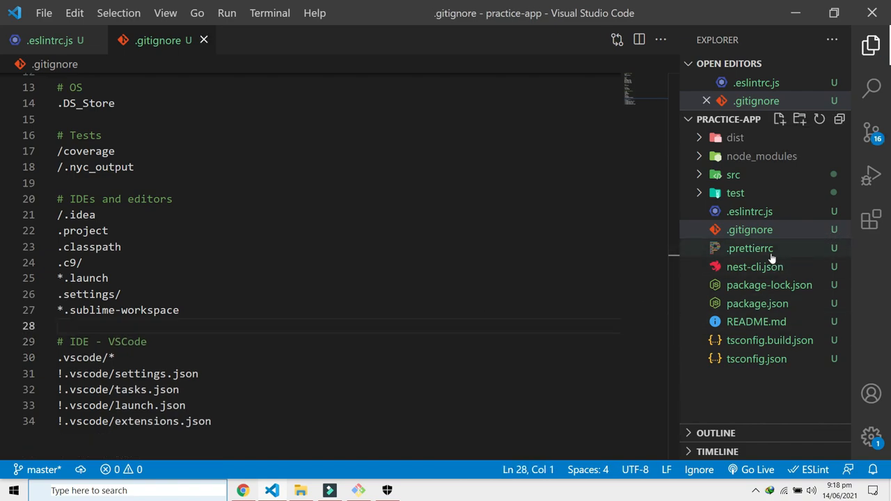
Step: Change singleQuote in .prettierrc from true to false, leaving the file unsaved
click(750, 248)
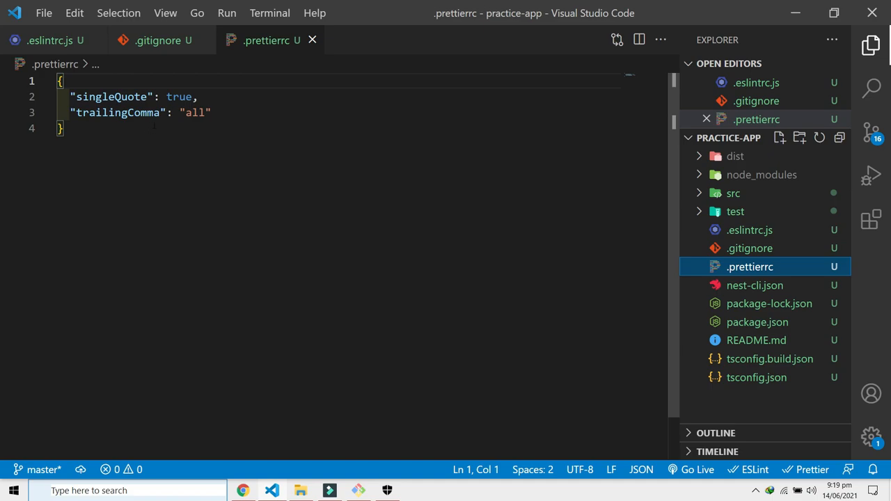
double_click(117, 112)
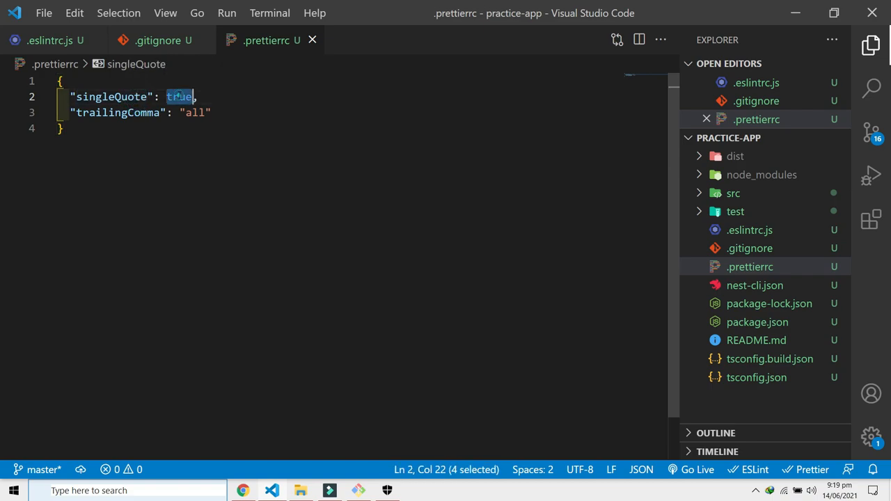
text(fals)
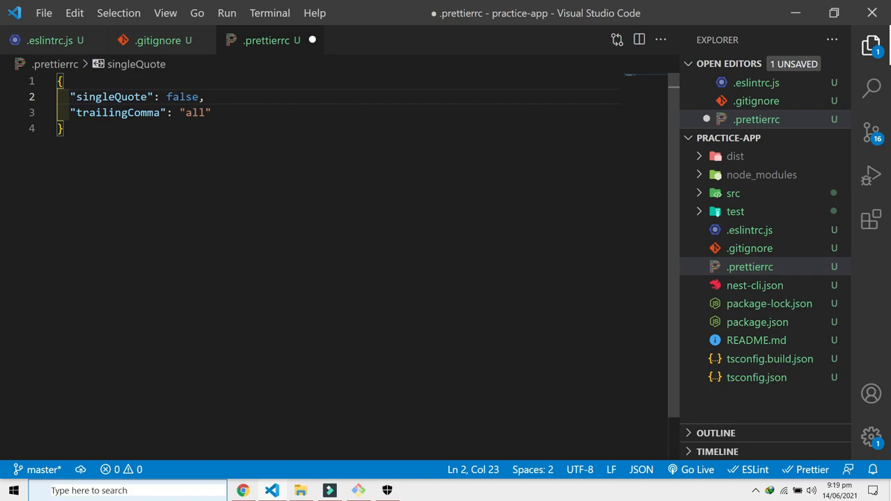
double_click(182, 97)
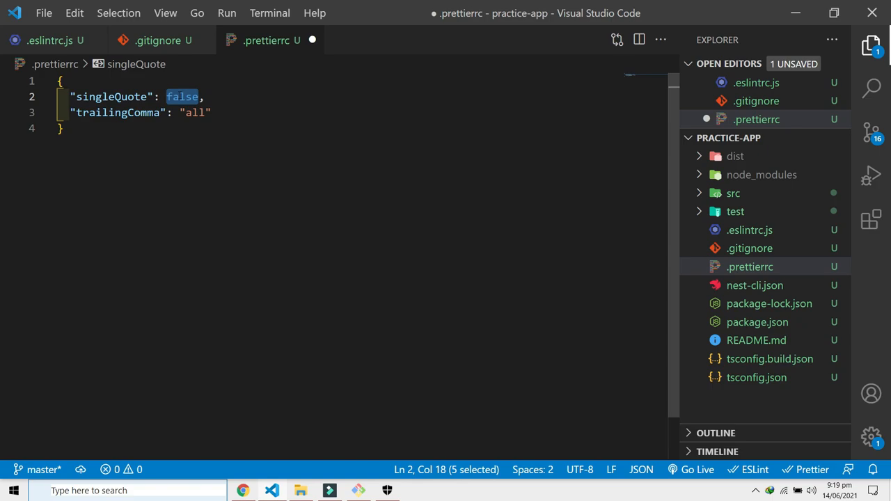
key(ctrl+a)
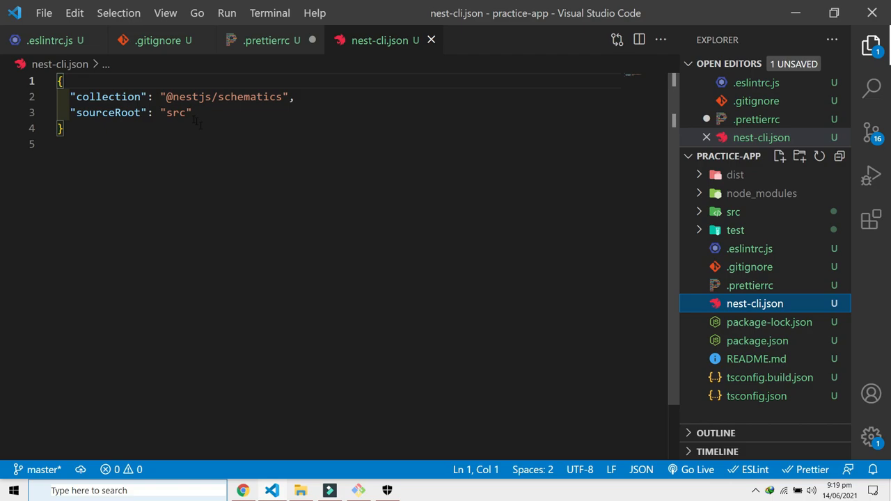
mouse_move(634, 256)
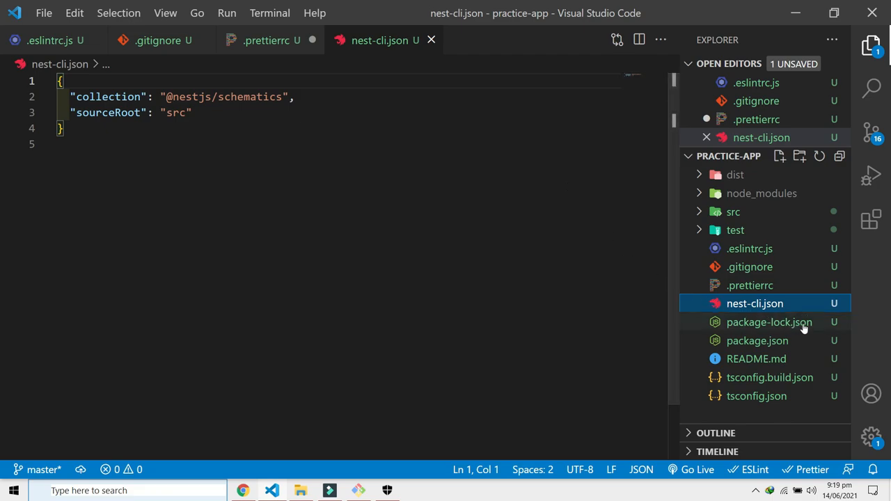
mouse_move(778, 340)
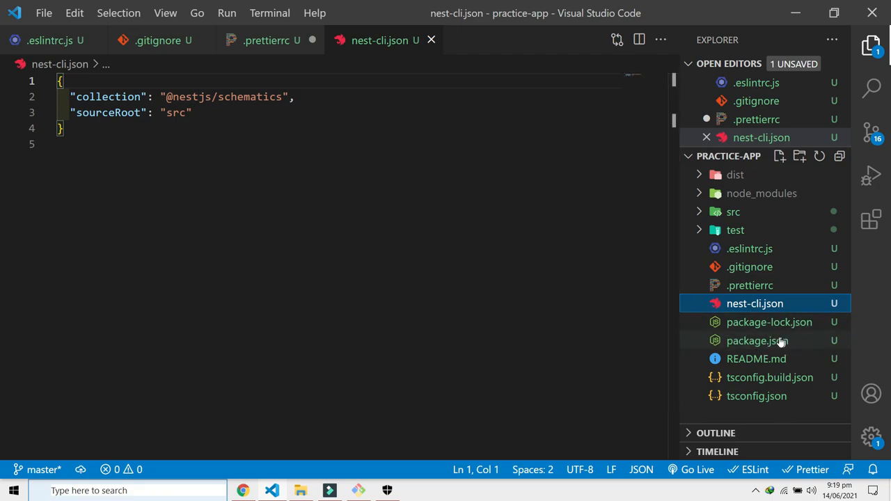
Step: Open package.json and scroll through its scripts and dependencies
click(758, 341)
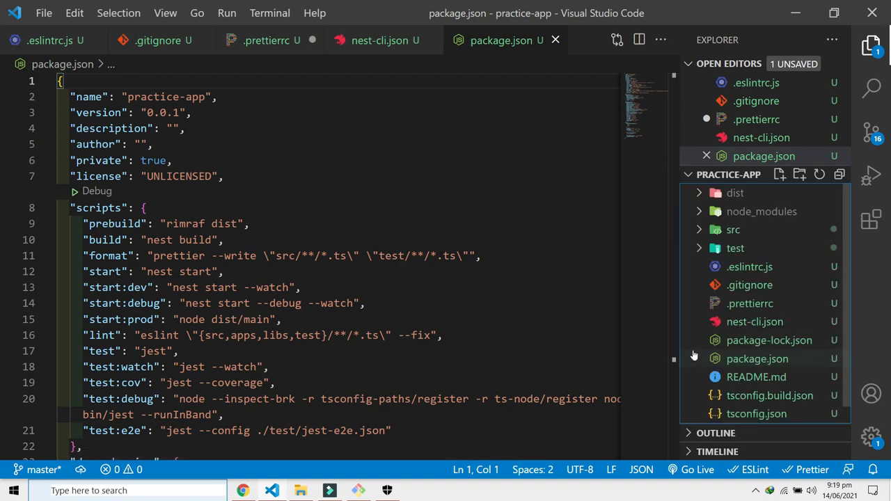
scroll(down, 3)
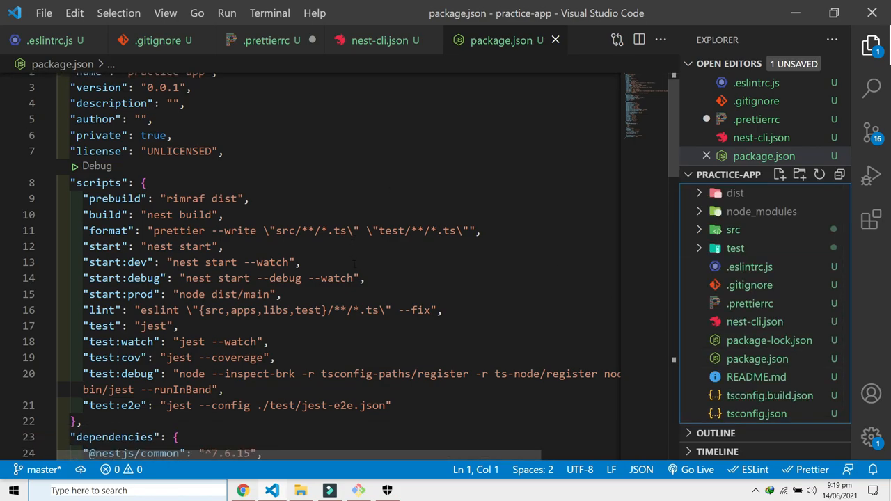
scroll(down, 3)
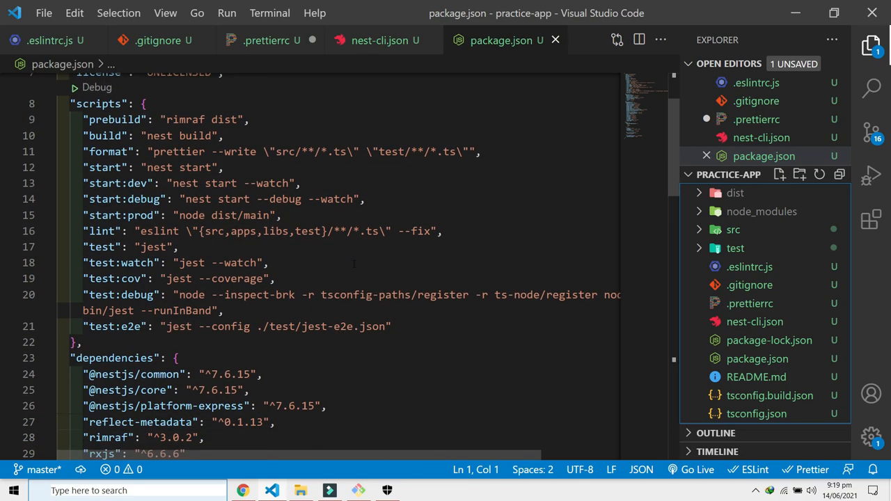
scroll(down, 3)
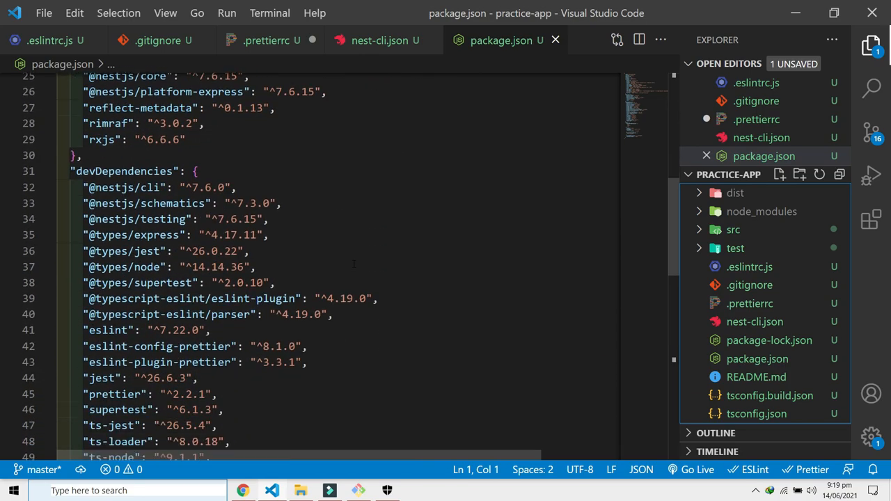
scroll(down, 3)
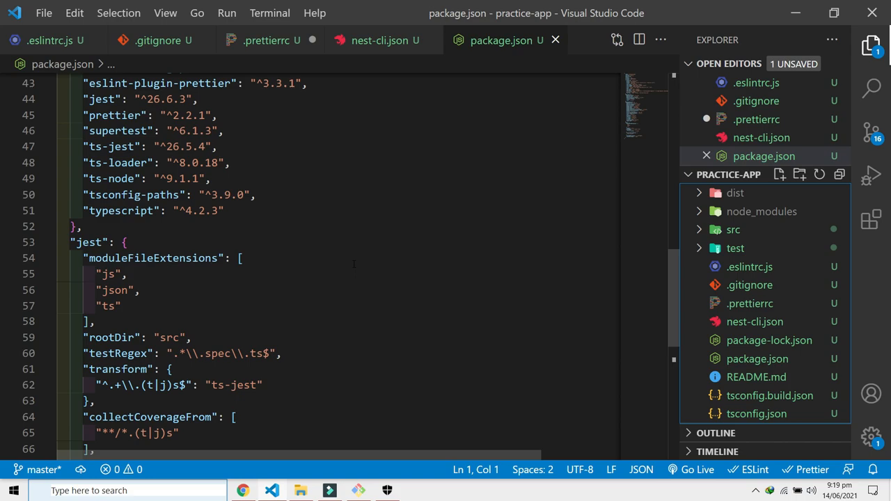
scroll(up, 3)
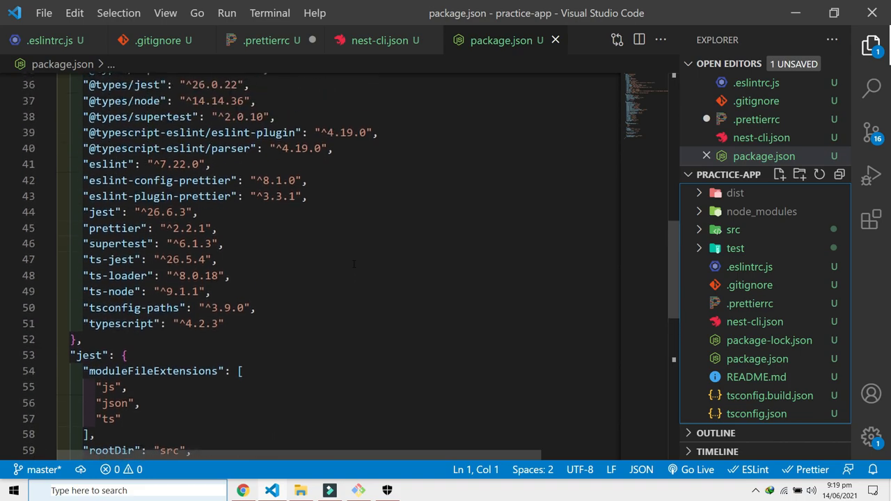
scroll(up, 3)
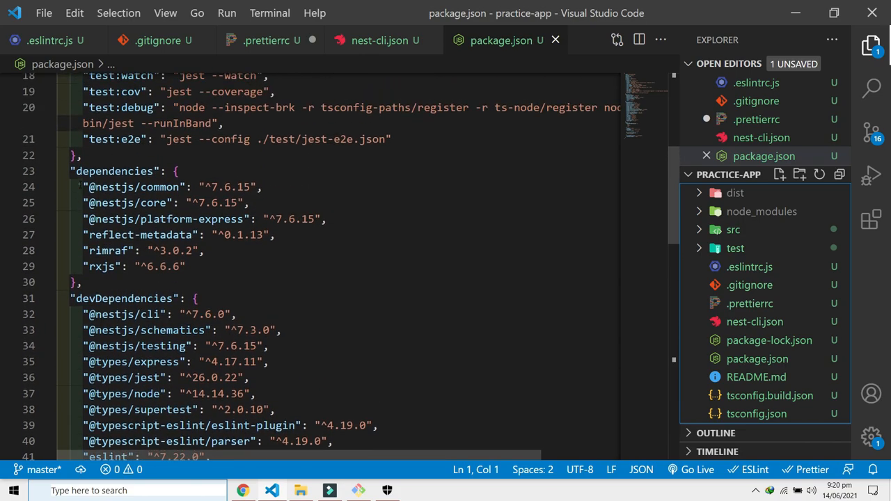
drag(82, 186, 185, 267)
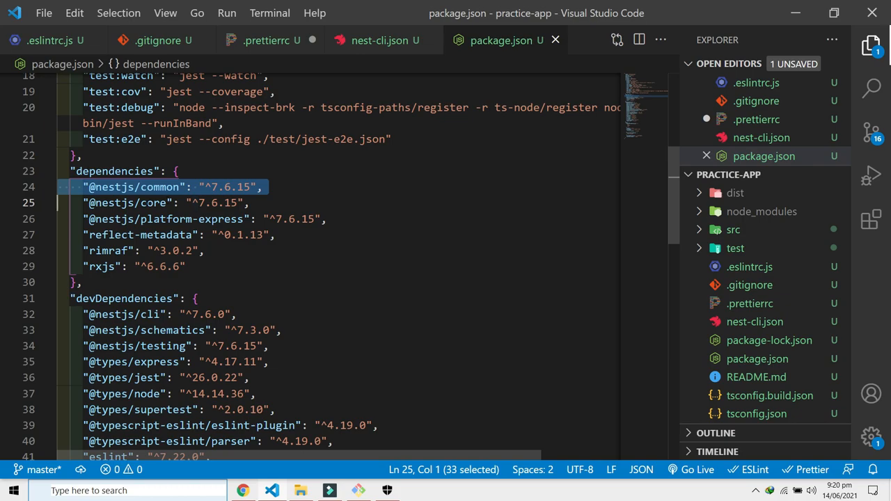
double_click(187, 219)
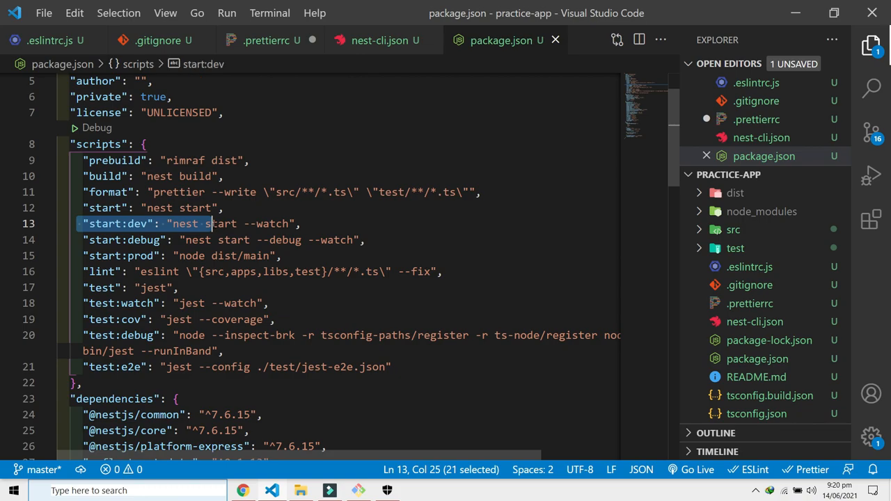
drag(207, 223, 301, 223)
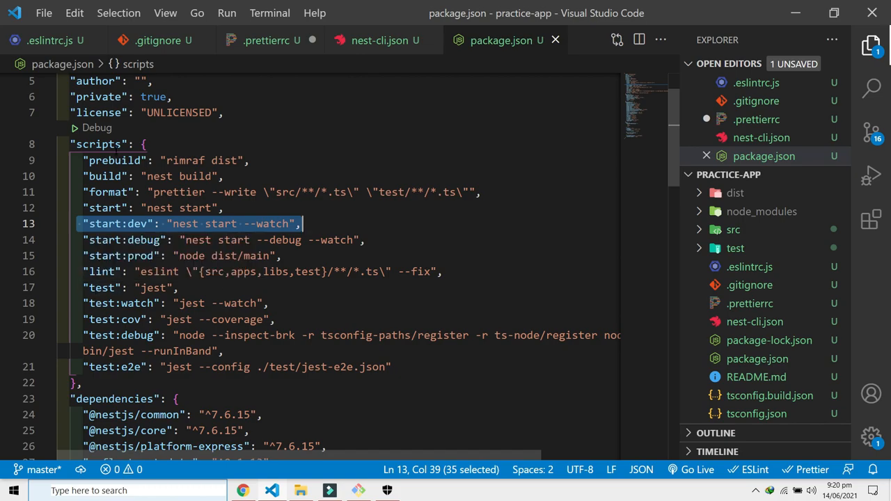
click(115, 161)
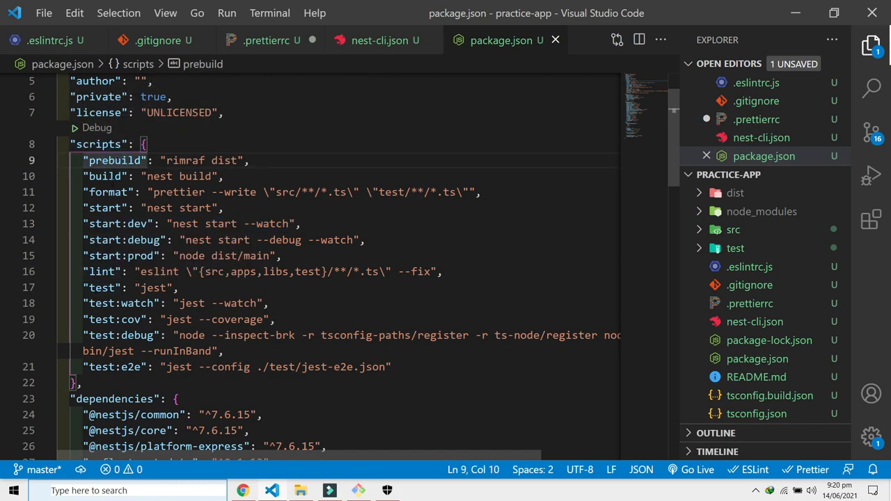
click(105, 208)
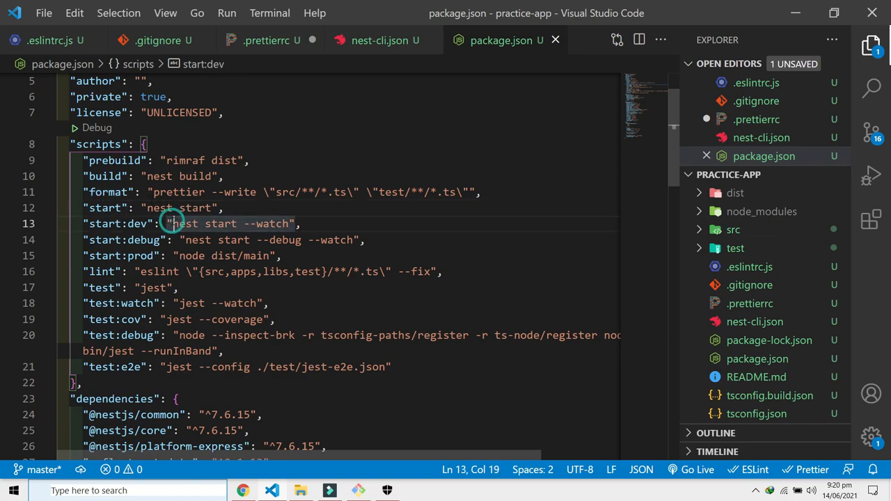
drag(170, 224, 291, 223)
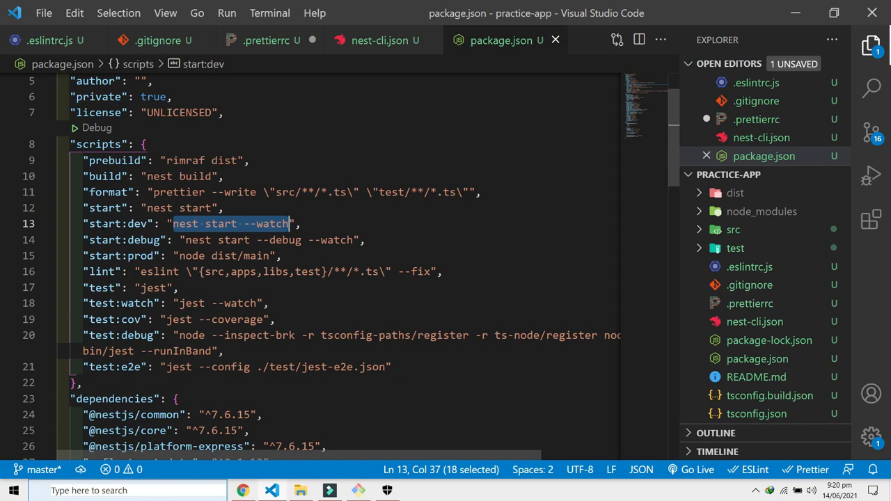
click(118, 223)
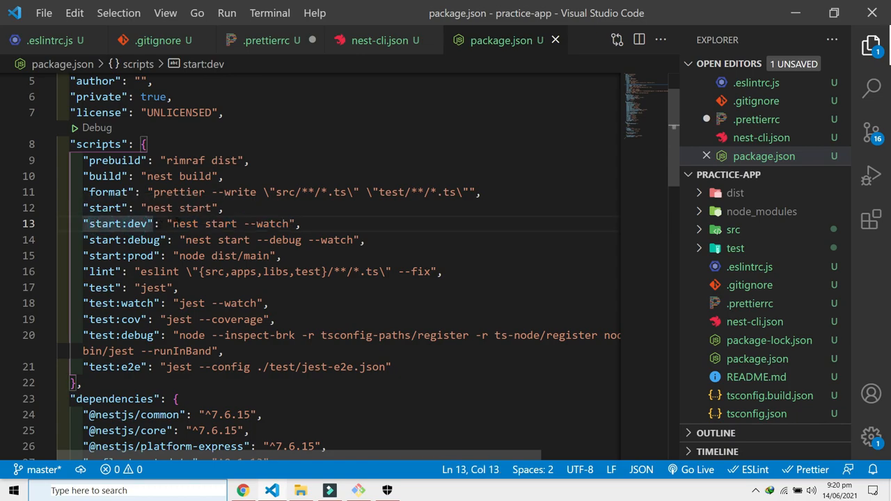
drag(172, 224, 288, 223)
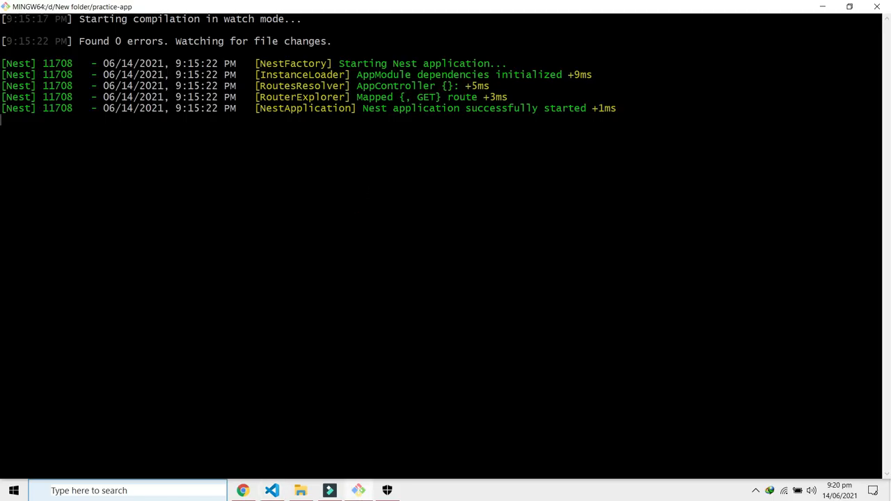
Step: Enter 'nest start --watch' at the Git Bash practice-app prompt
text(nest)
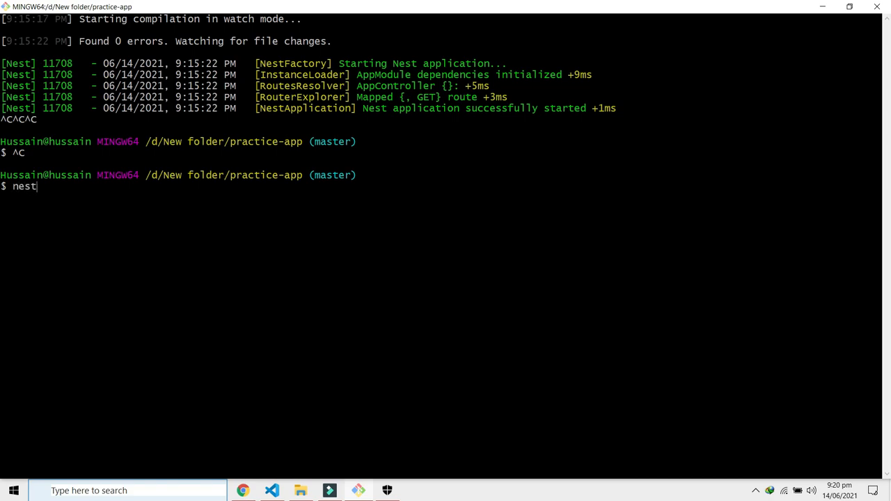
text(start --)
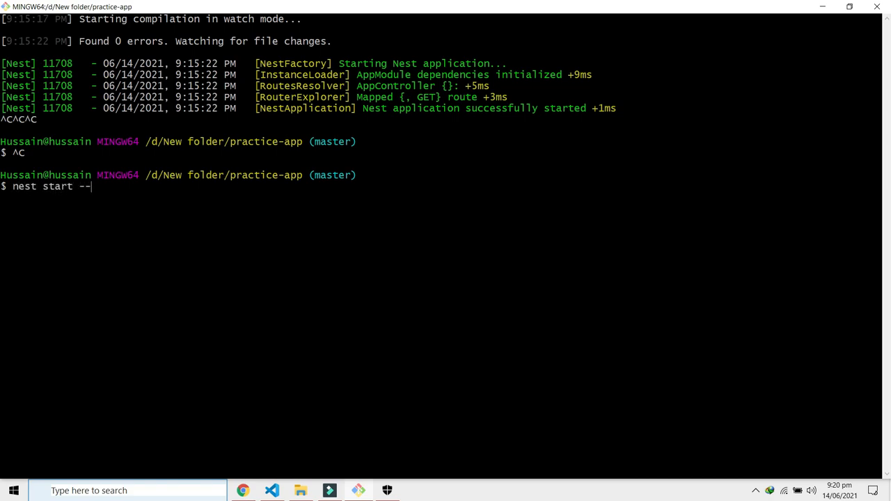
text(watch)
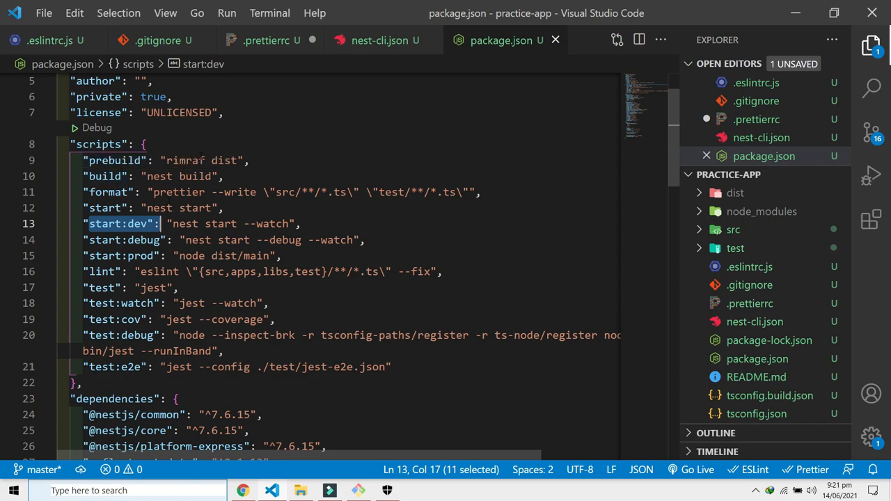
mouse_move(626, 263)
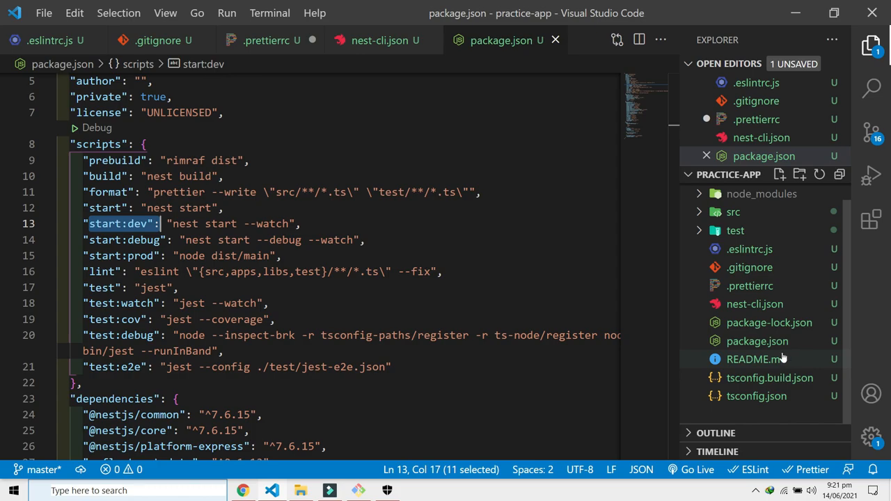
Step: Open README.md at its Running the app section, then tsconfig.build.json
click(755, 359)
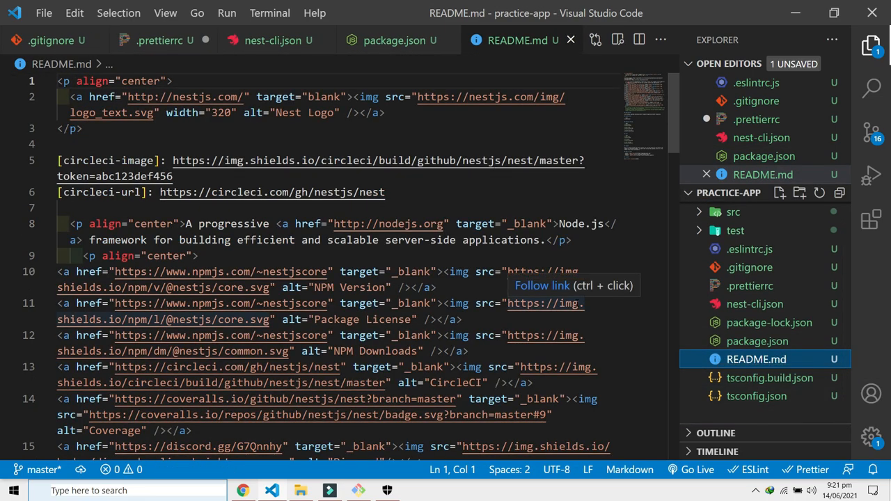
scroll(down, 3)
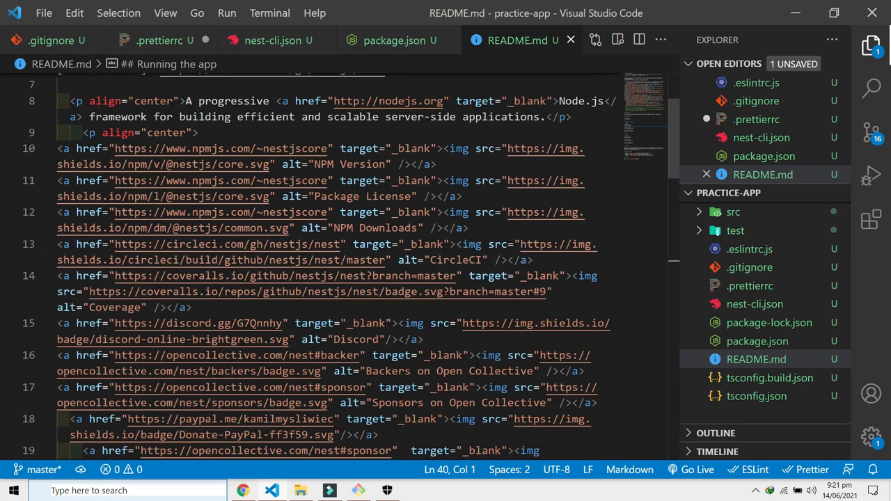
click(757, 359)
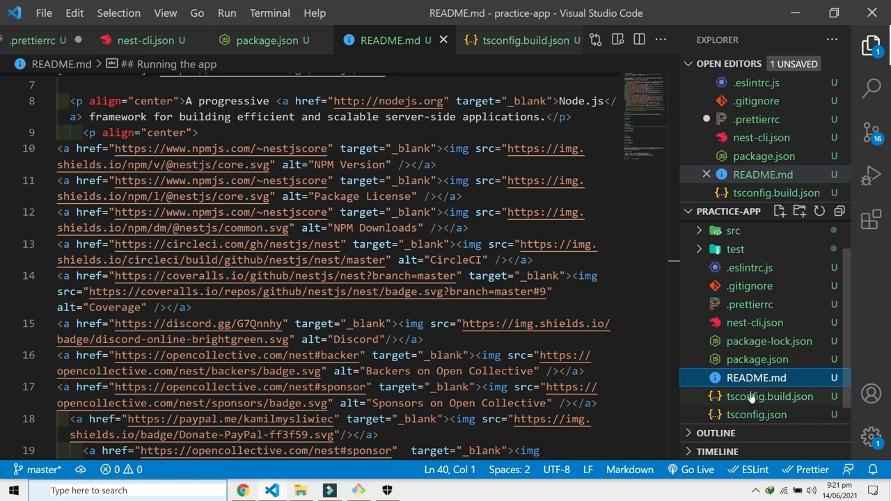
Step: Review tsconfig.build.json and the full tsconfig.json, then expand the src folder
click(769, 397)
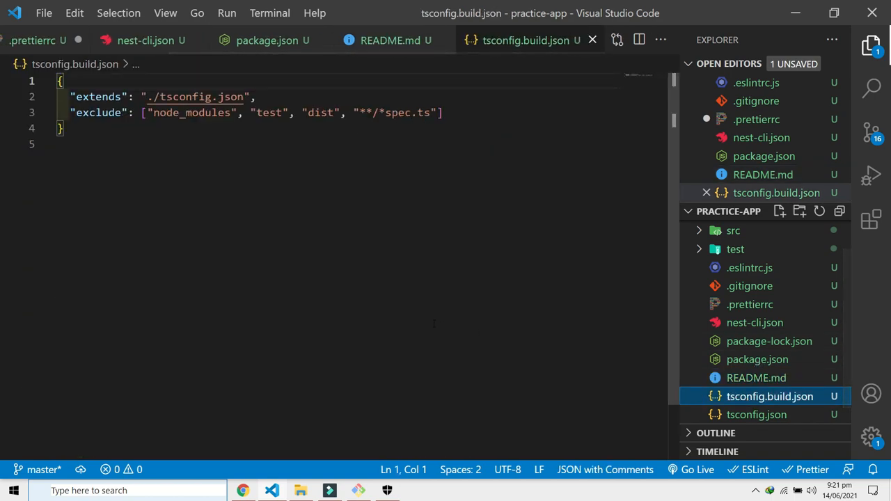
mouse_move(557, 362)
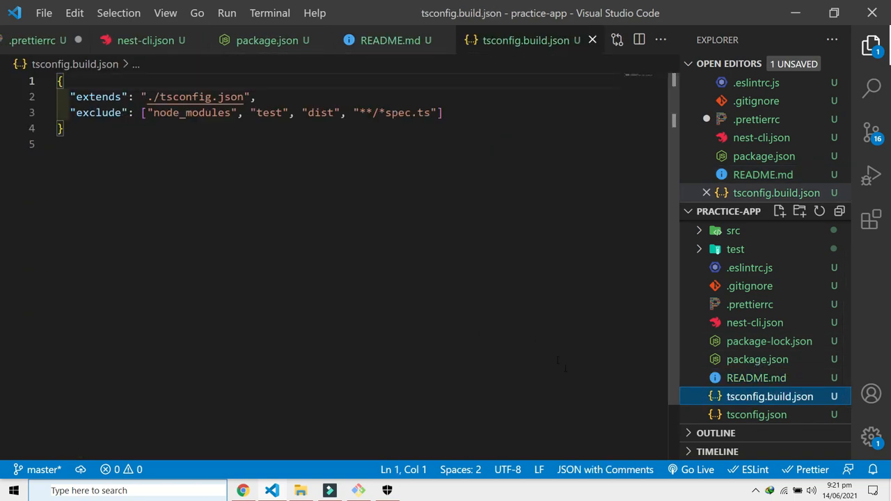
click(757, 415)
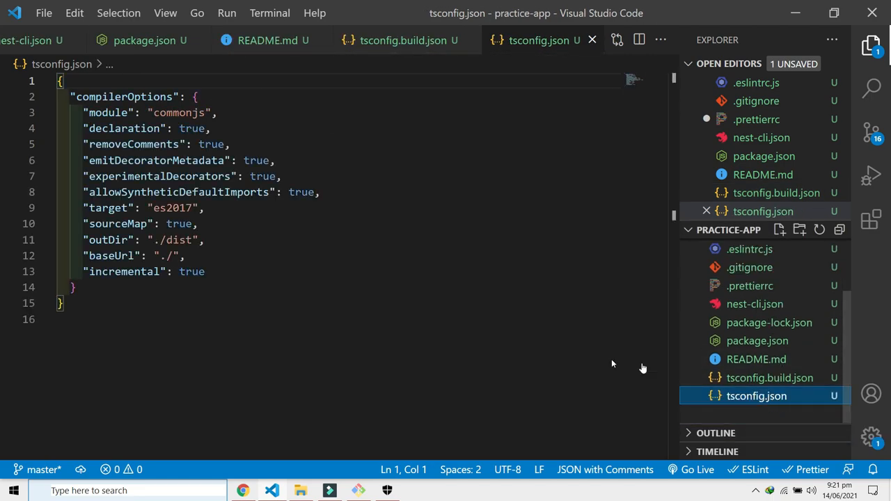
key(ctrl+a)
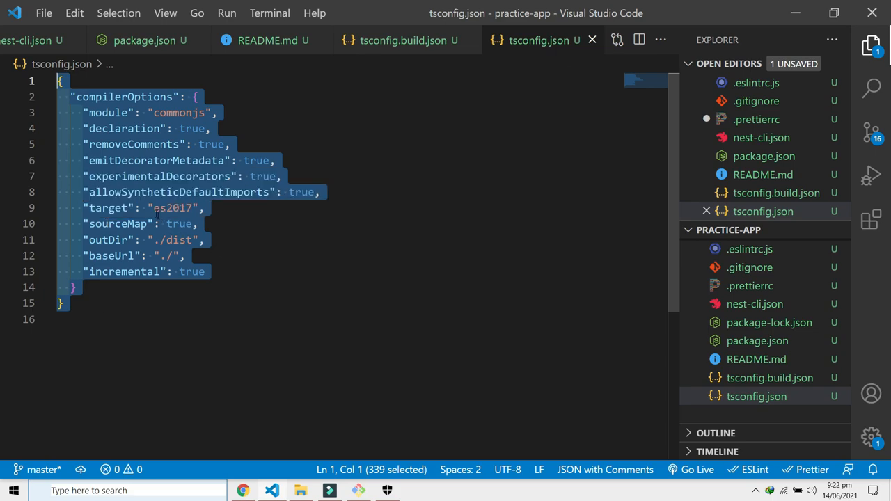
click(108, 208)
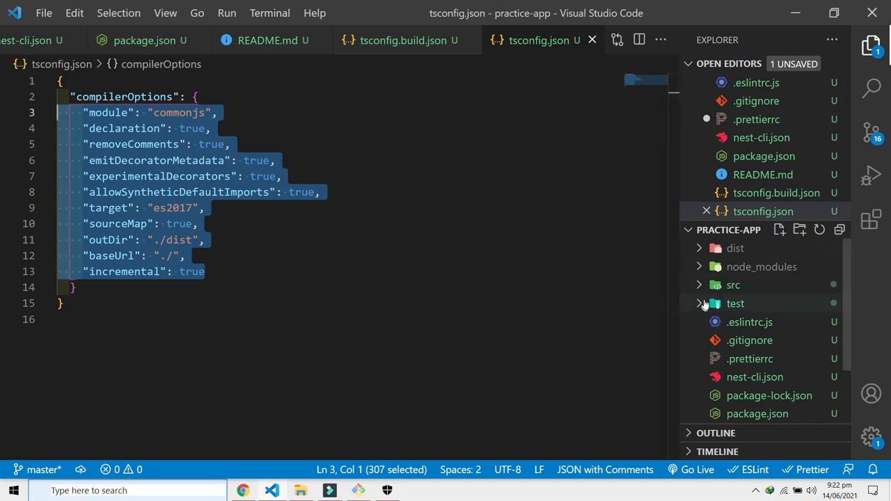
click(734, 284)
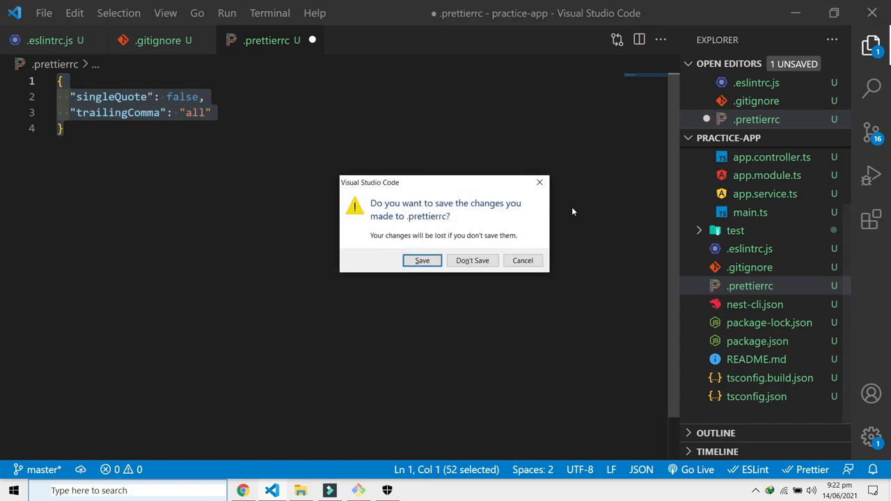
Step: Discard the .prettierrc changes and open src/app.controller.spec.ts with its AppController test
click(473, 260)
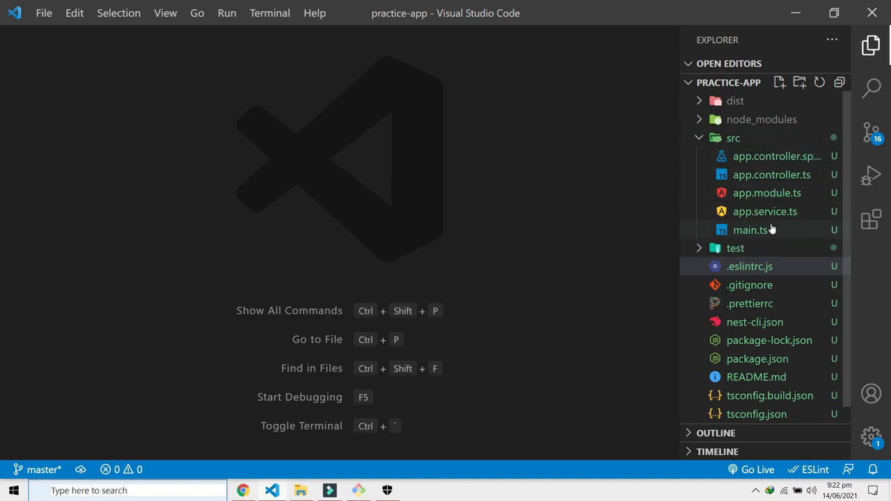
mouse_move(754, 230)
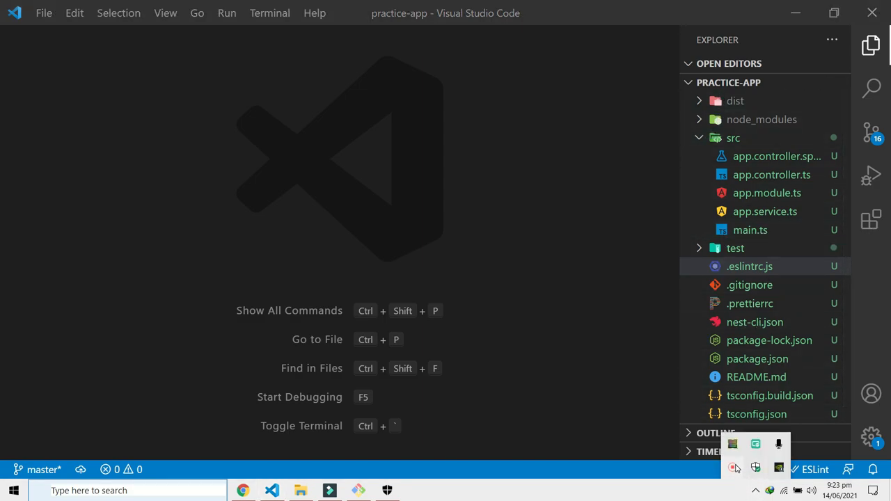
click(734, 467)
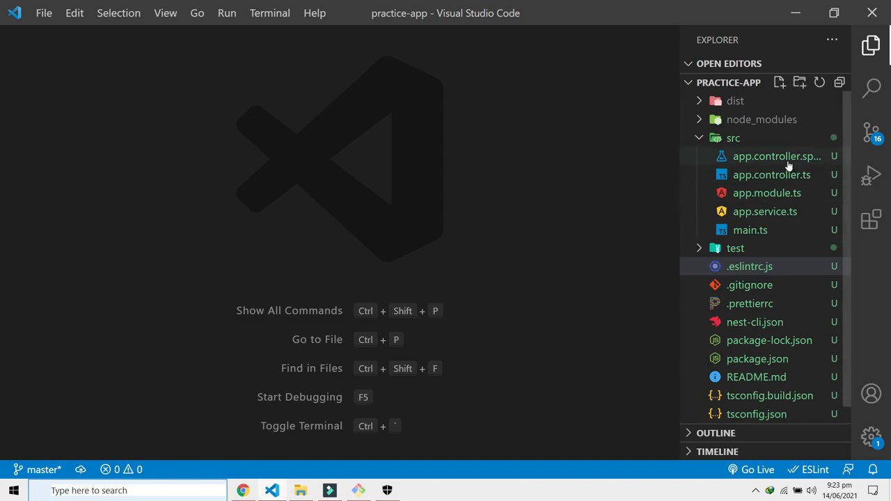
click(750, 267)
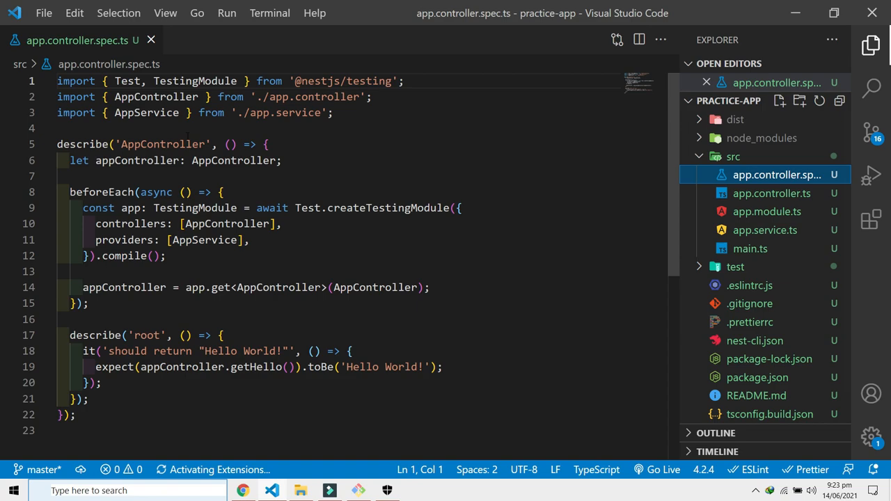
Step: Review main.ts's bootstrap function and AppModule, then return to app.controller.ts
key(ctrl+a)
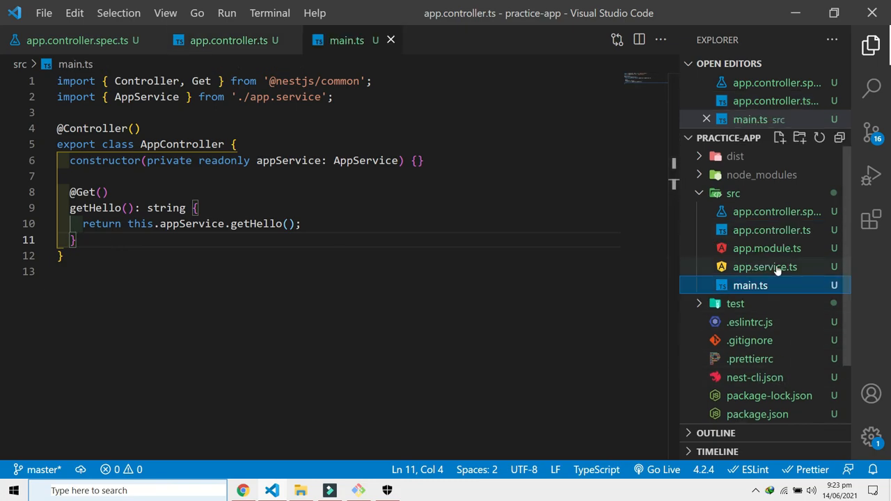
click(750, 285)
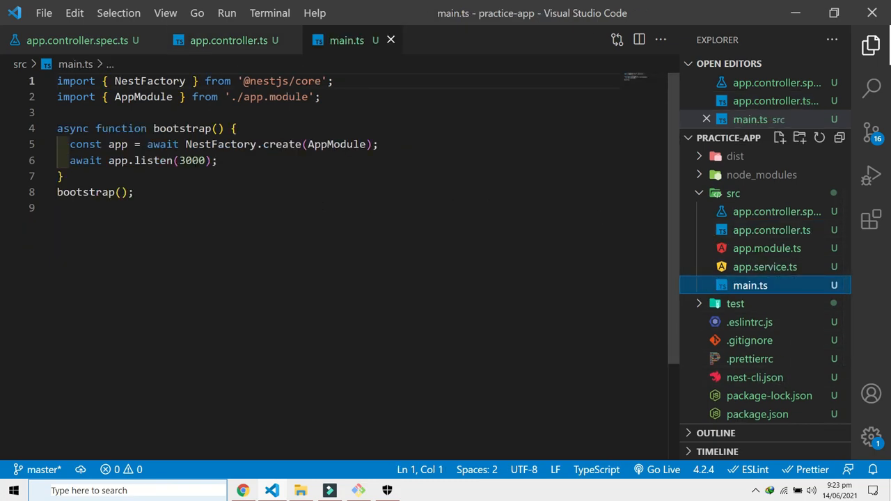
click(192, 160)
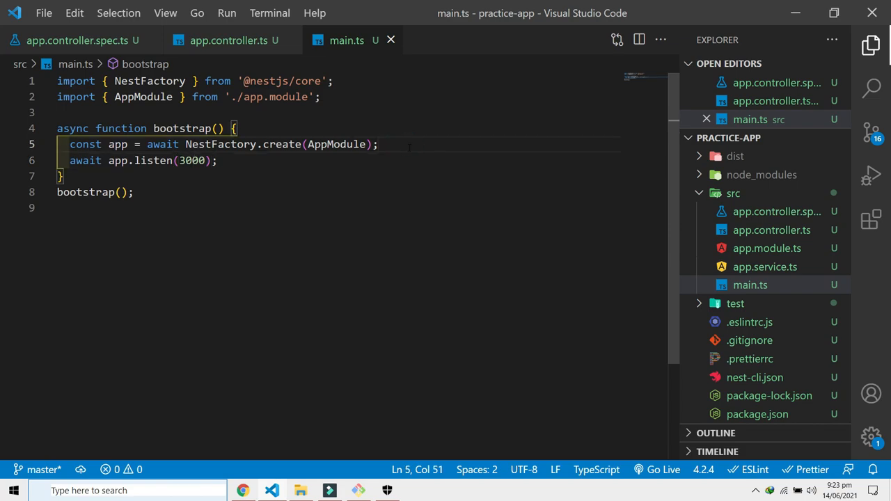
mouse_move(336, 144)
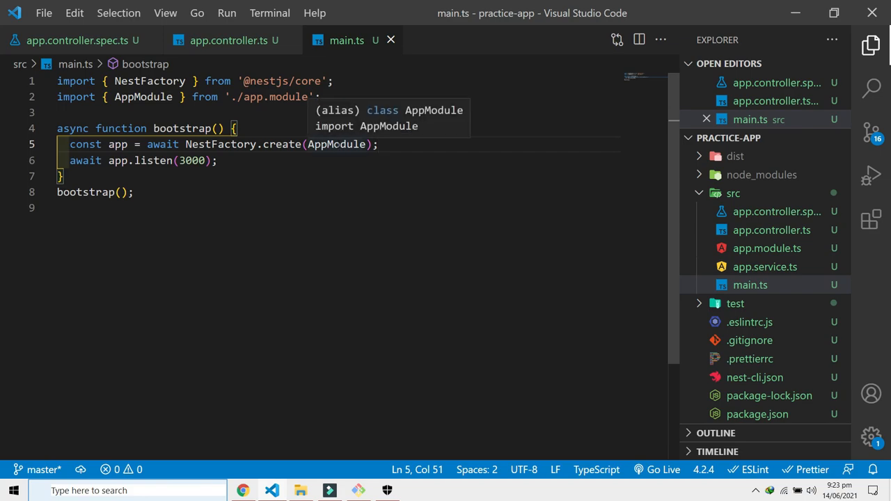
double_click(336, 144)
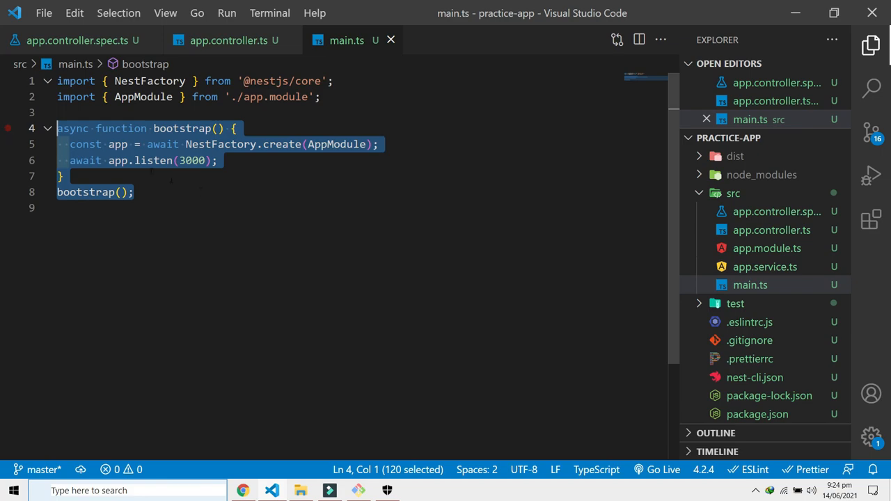
click(133, 193)
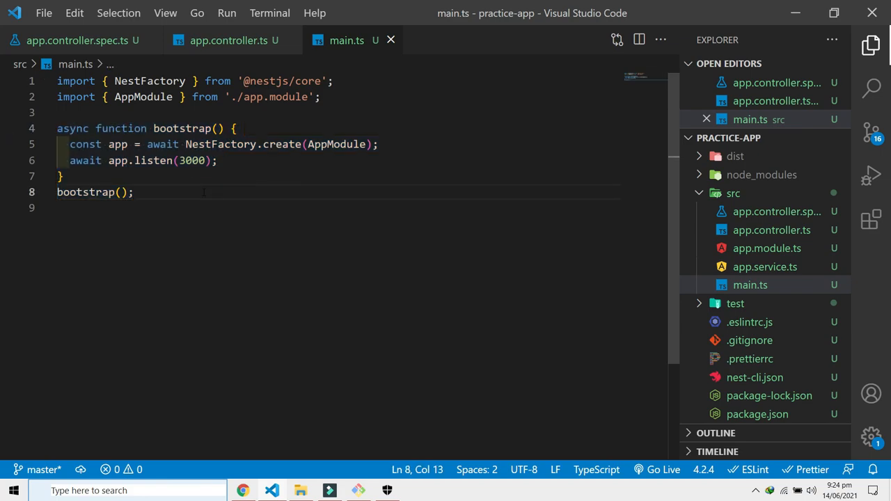
double_click(191, 160)
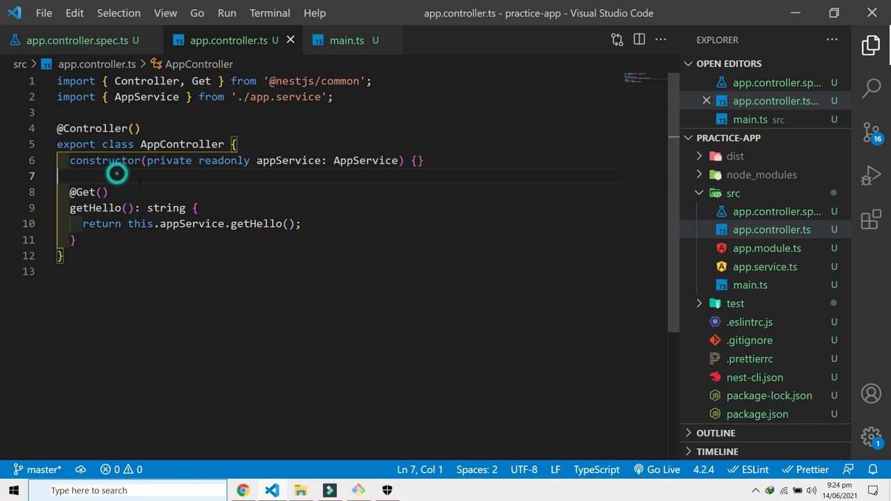
Step: Add a // comment marker on empty line 7 of app.controller.ts
text(//)
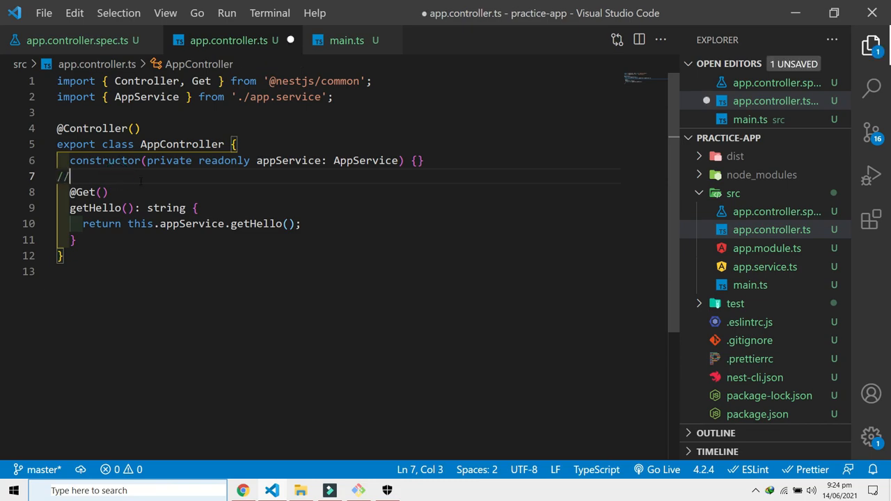
text(loca)
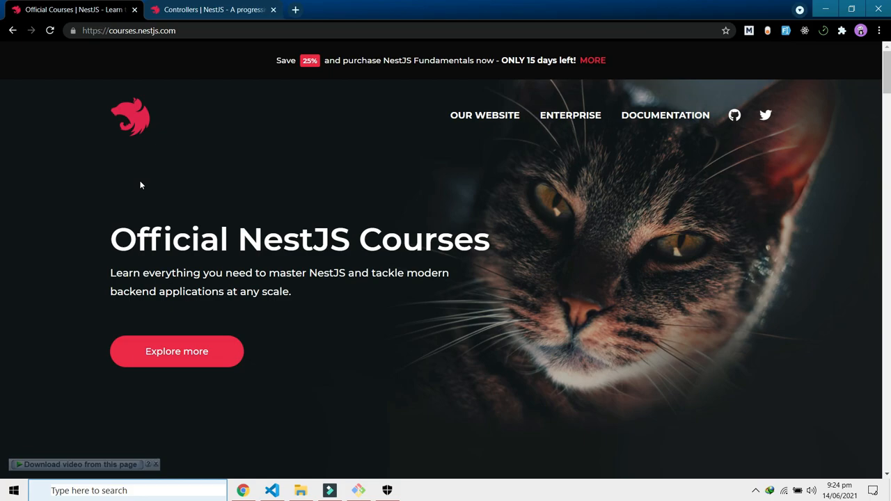
Step: Open a new Chrome tab and enter localhost:8080 in the address bar
click(295, 9)
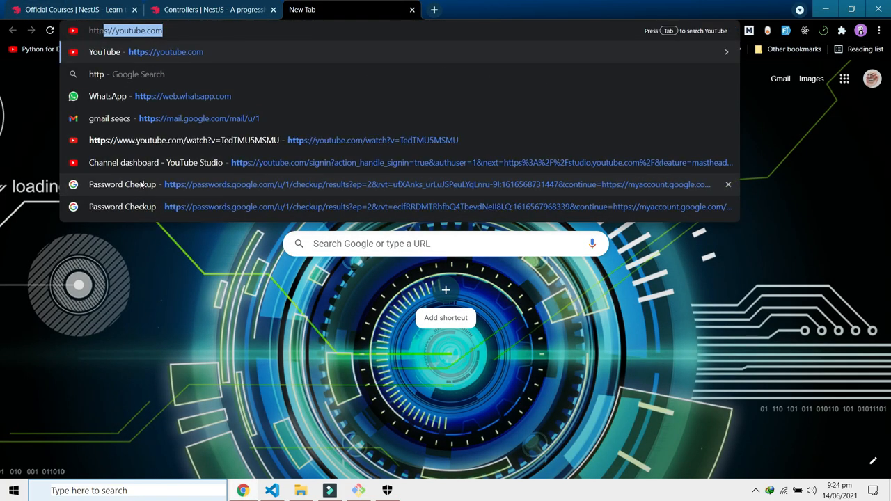
text(localhost:8080)
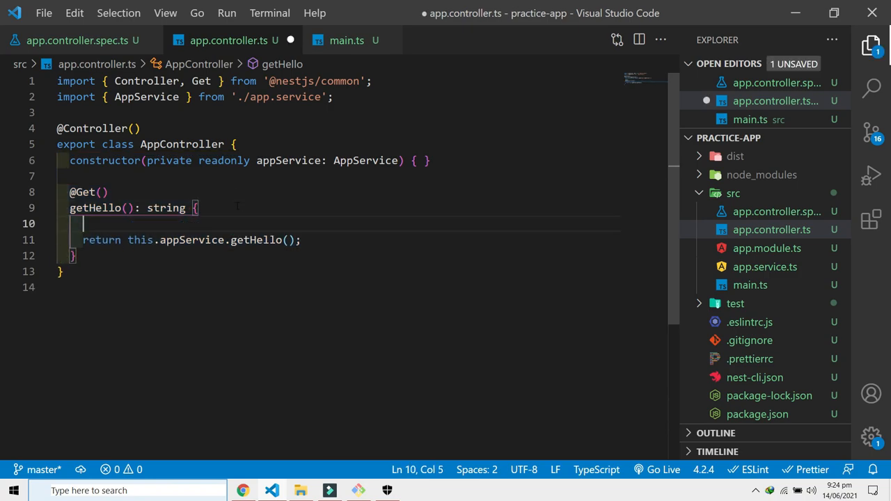
Step: Make getHello log "this was called" before returning, then confirm the error-free recompile
text(clo)
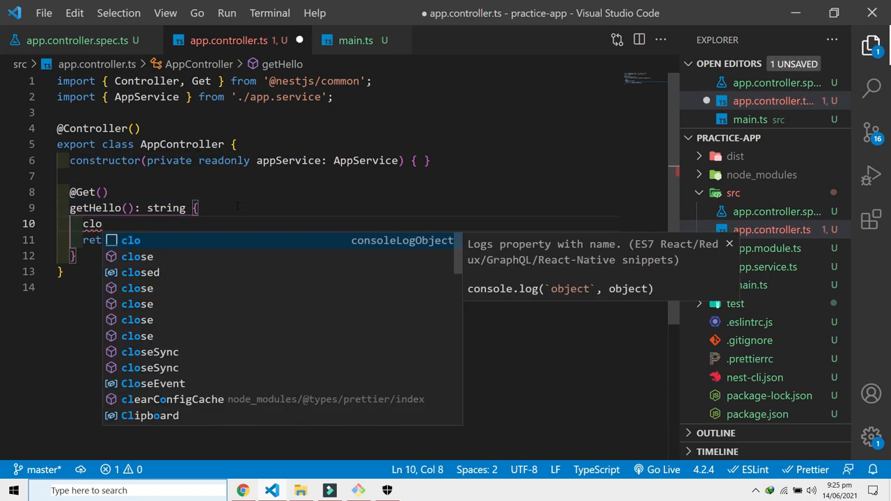
key(Escape)
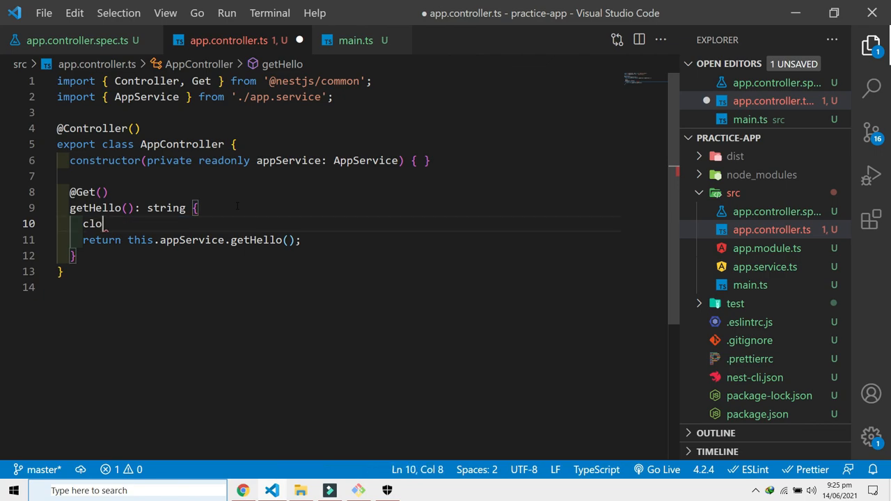
text(console.log(object))
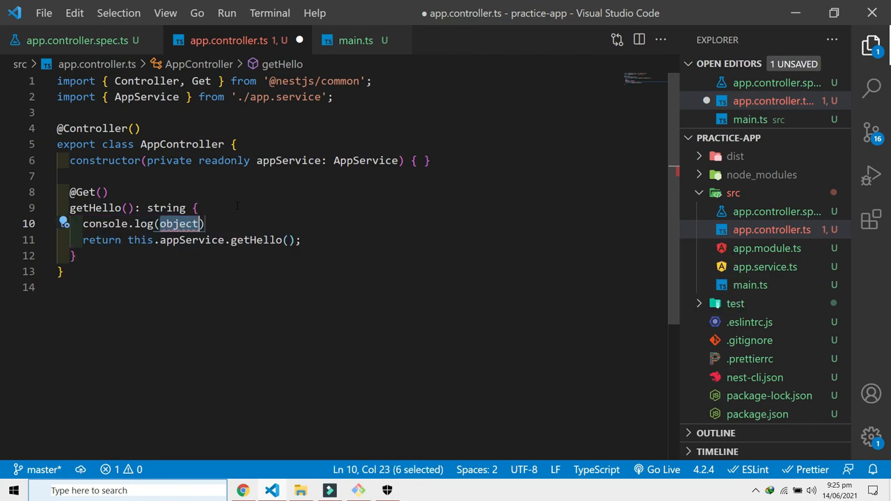
text("this is")
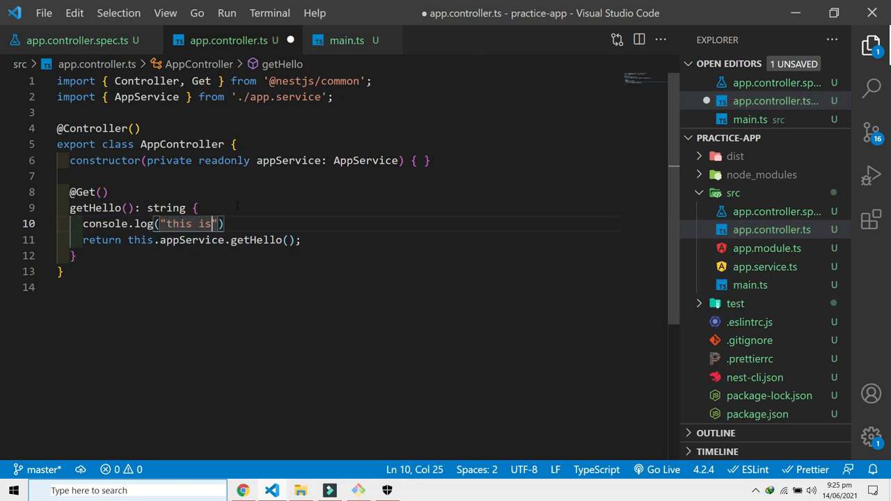
text(was called)
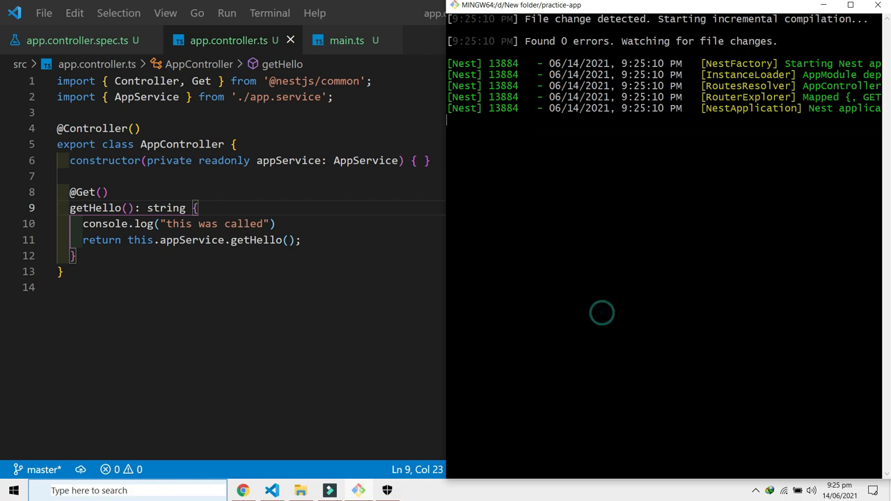
key(alt+tab)
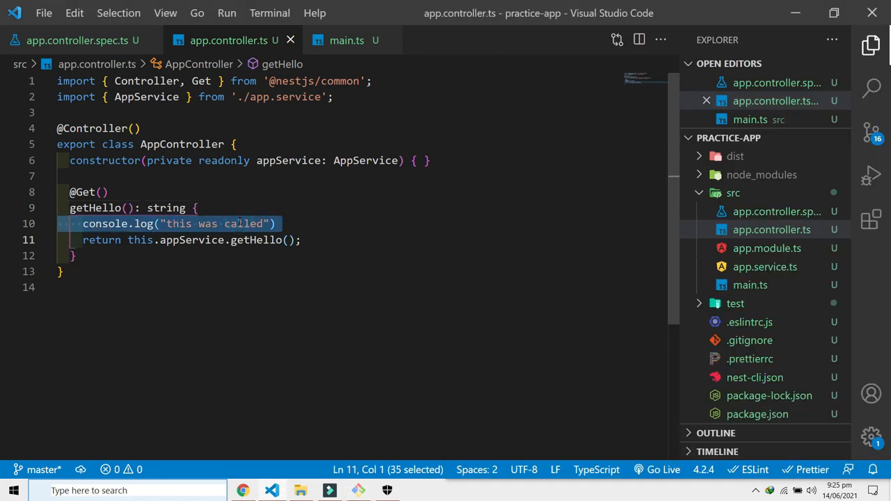
Step: Delete the console.log line from getHello
key(Delete)
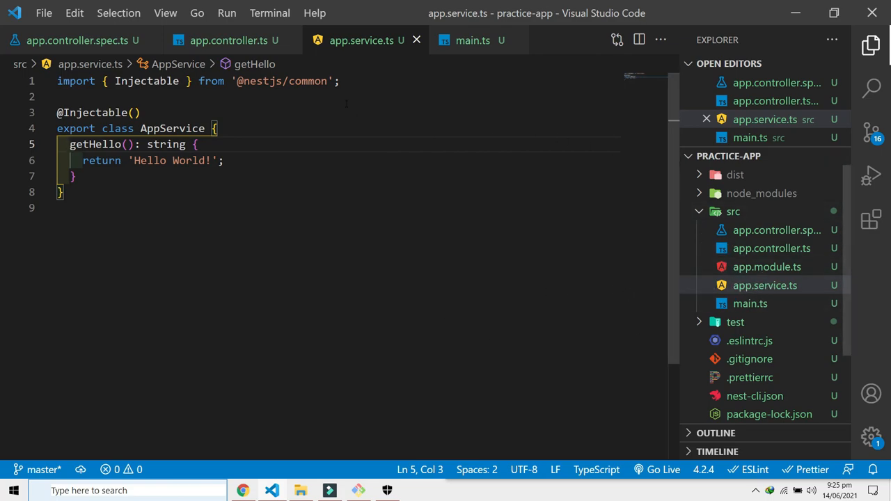
click(228, 40)
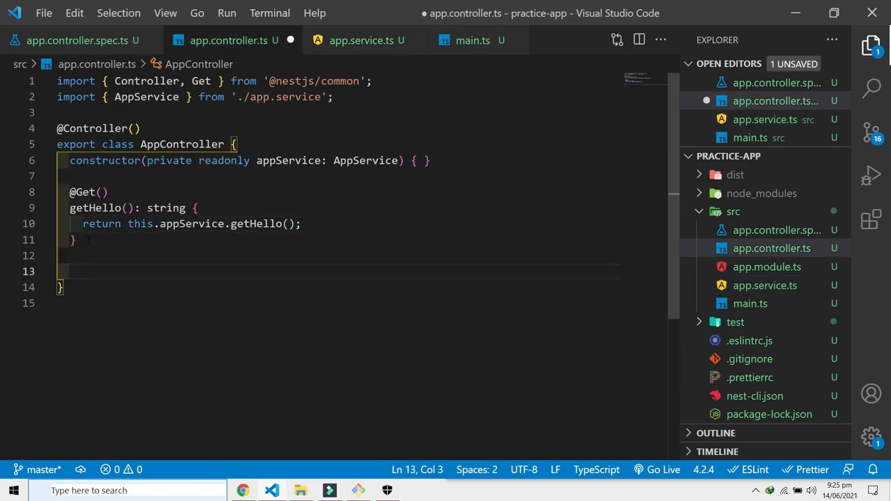
text(@Post())
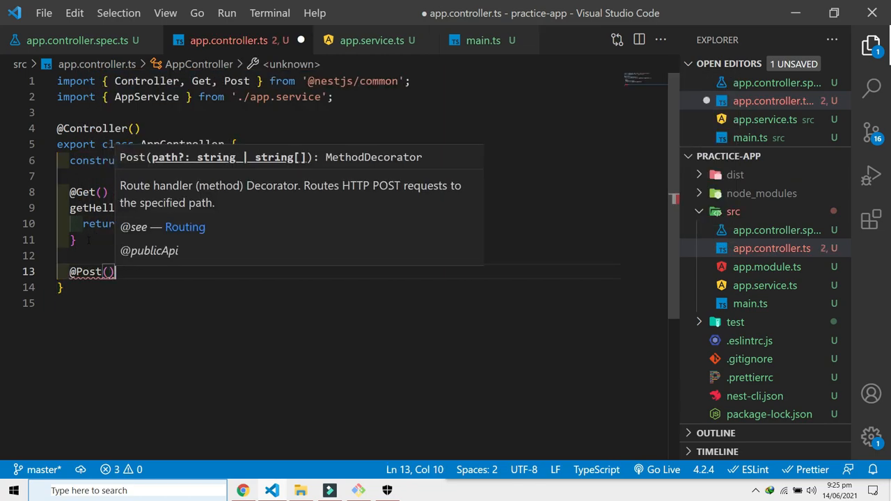
key(Enter)
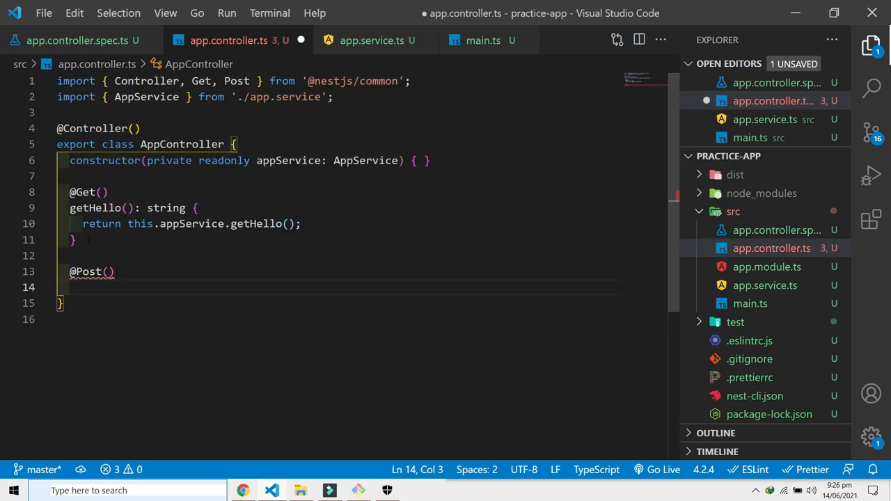
text(createHello(){)
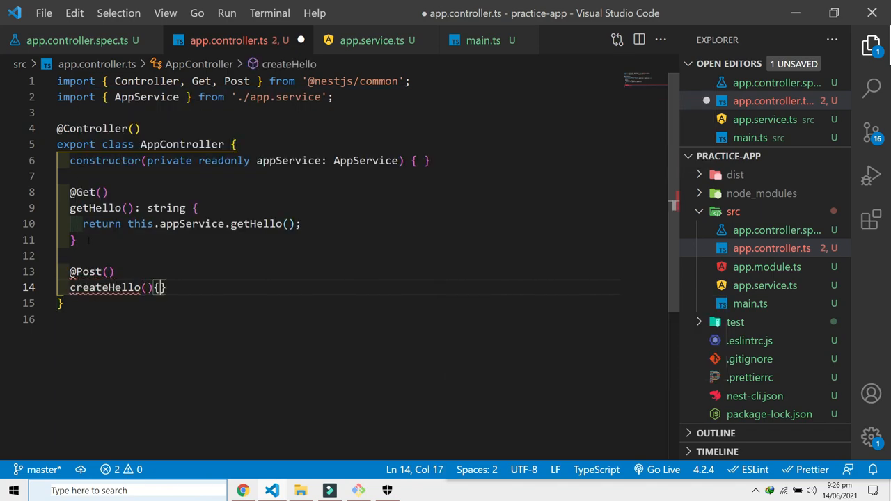
text(:string)
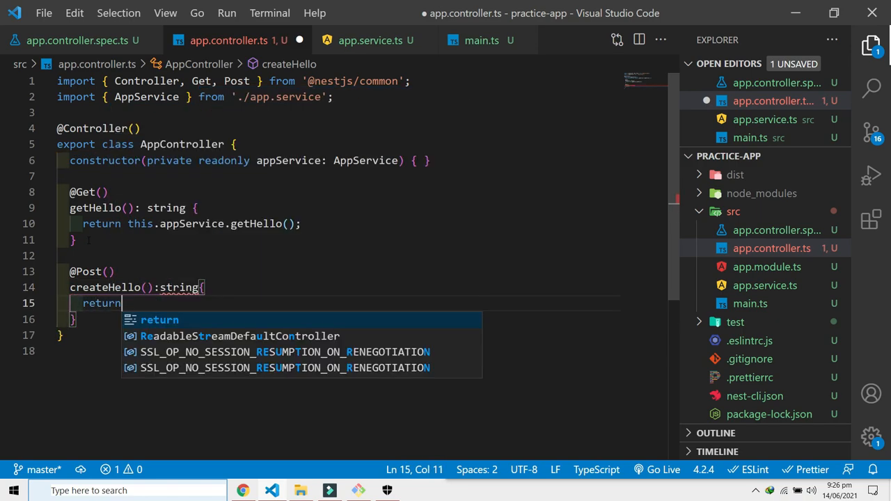
text(this.appService)
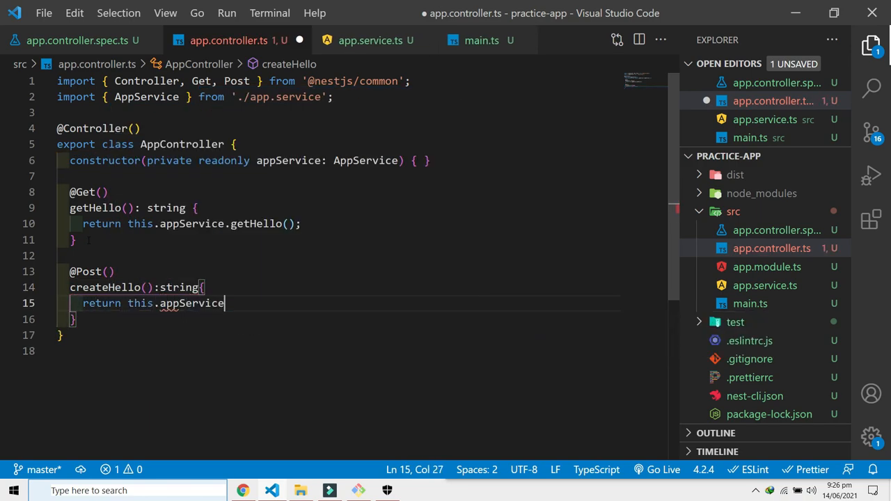
text(c)
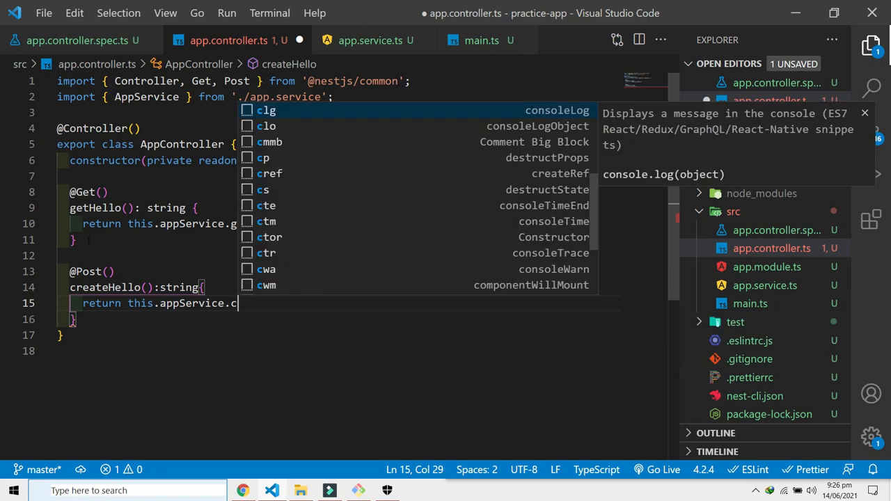
text(reateHelloooo();)
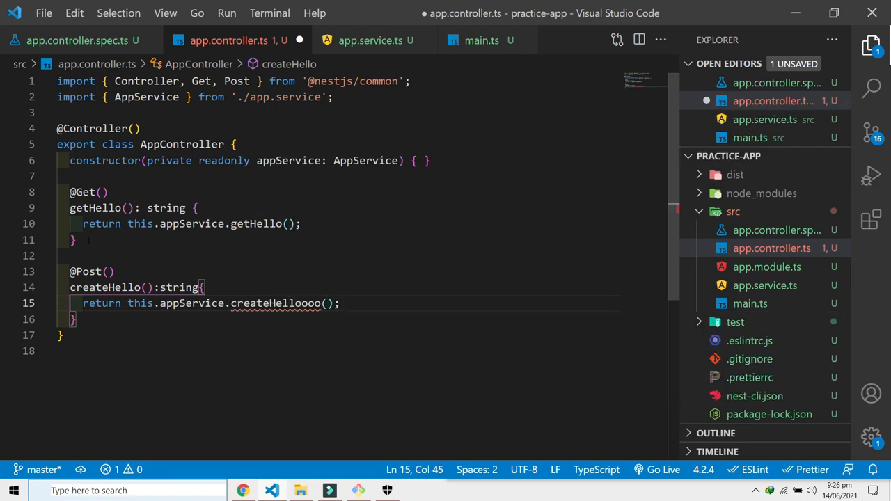
key(Backspace)
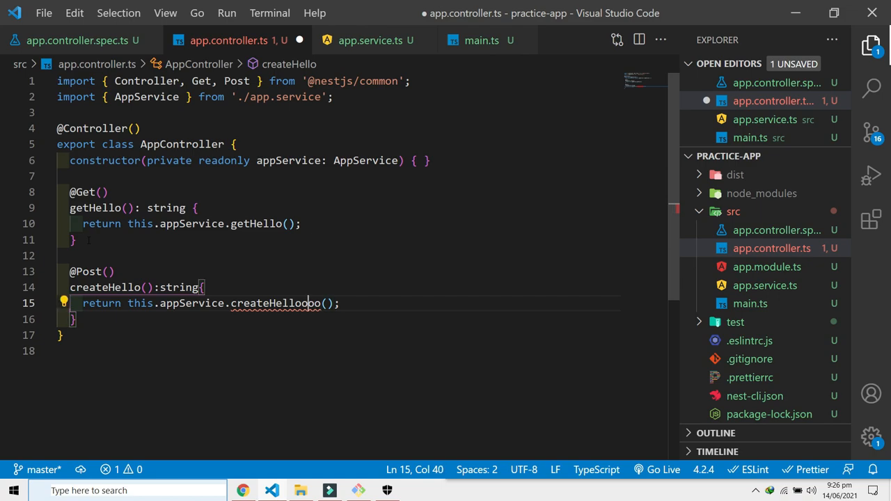
text(oo)
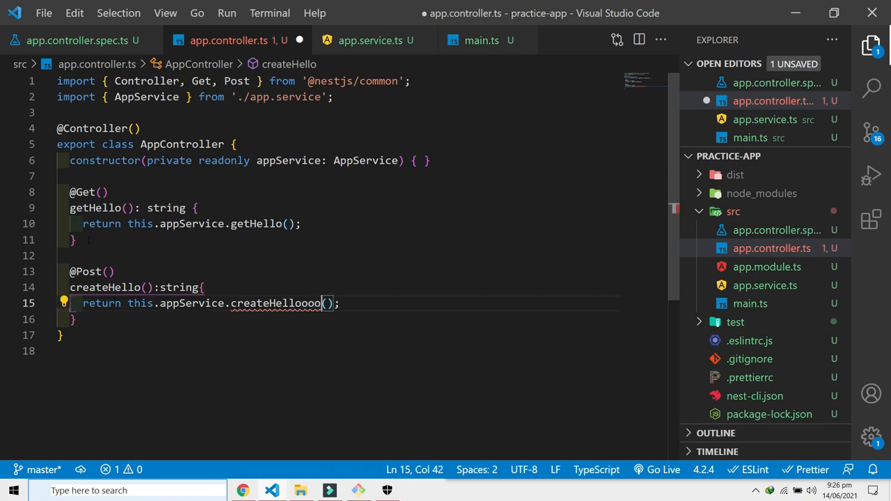
double_click(276, 303)
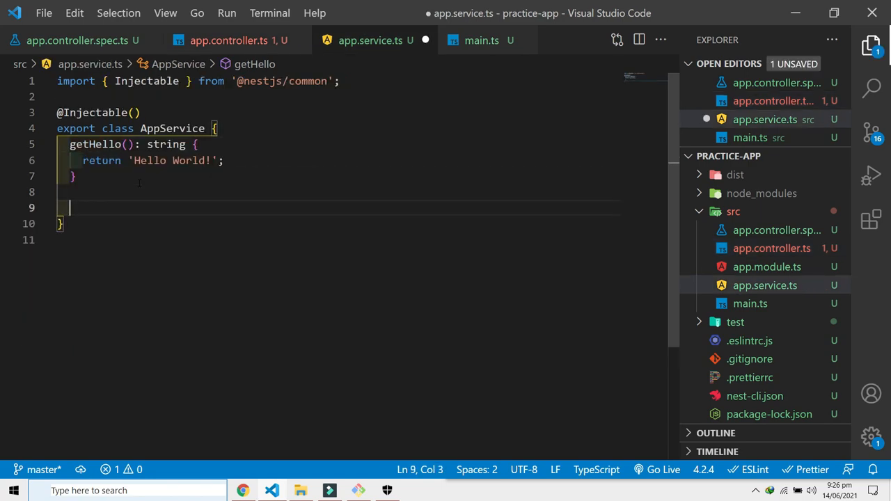
Step: Add createHelloooo(): string to AppService, returning 'create was called'
text(createHelloooo(){})
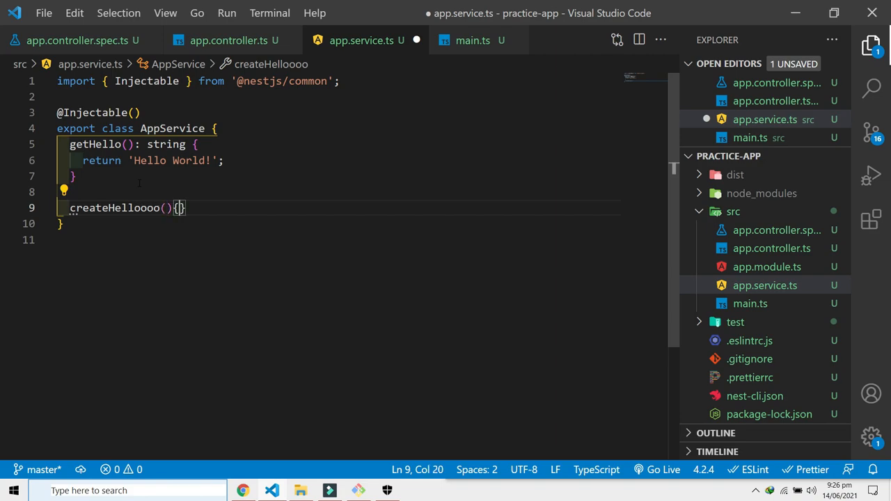
text(:string)
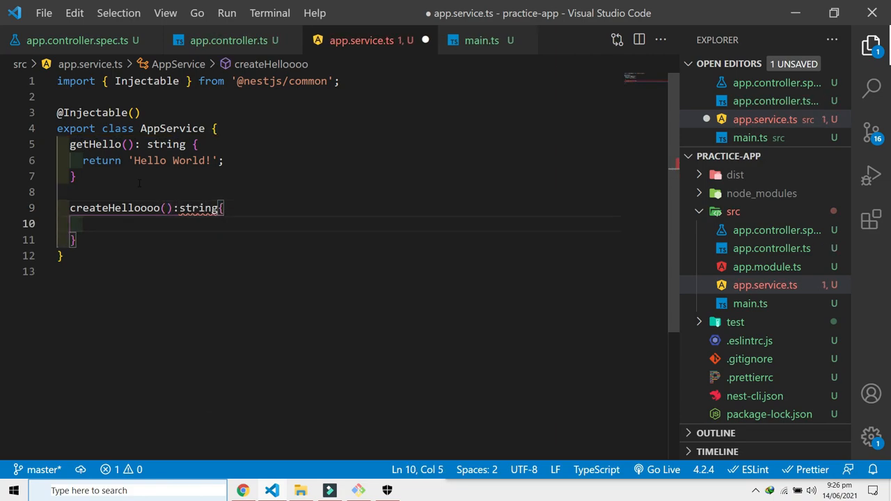
text(return "create was cal)
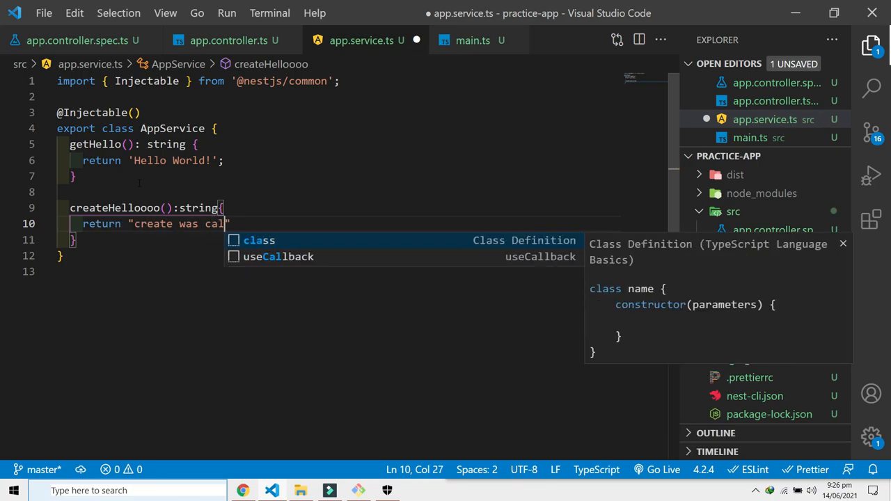
Step: Review the controller's POST route with both files saved, then switch to Postman
click(228, 40)
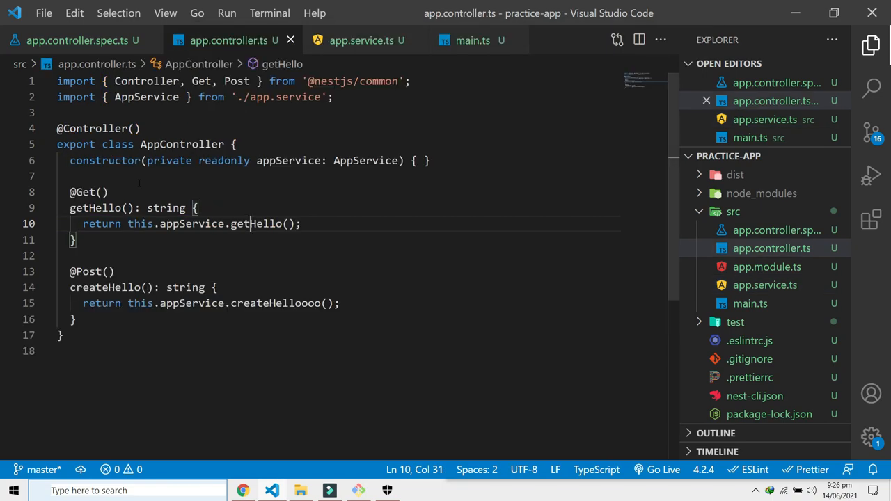
double_click(257, 224)
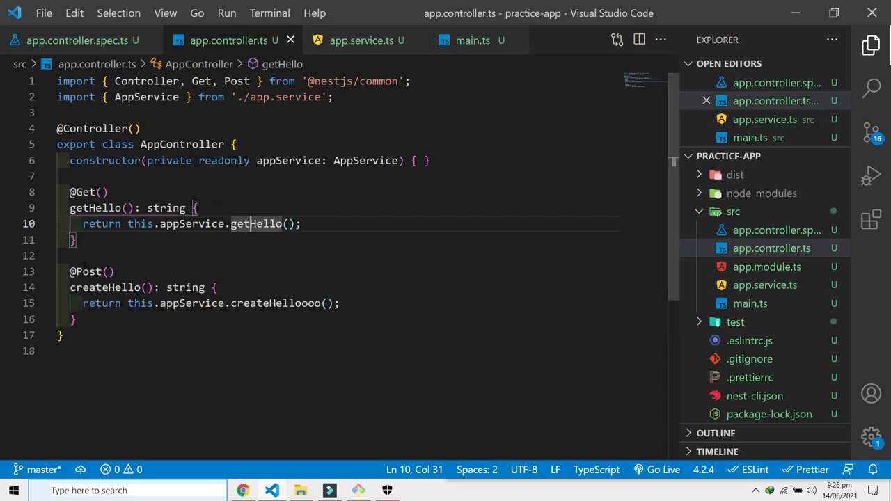
click(14, 491)
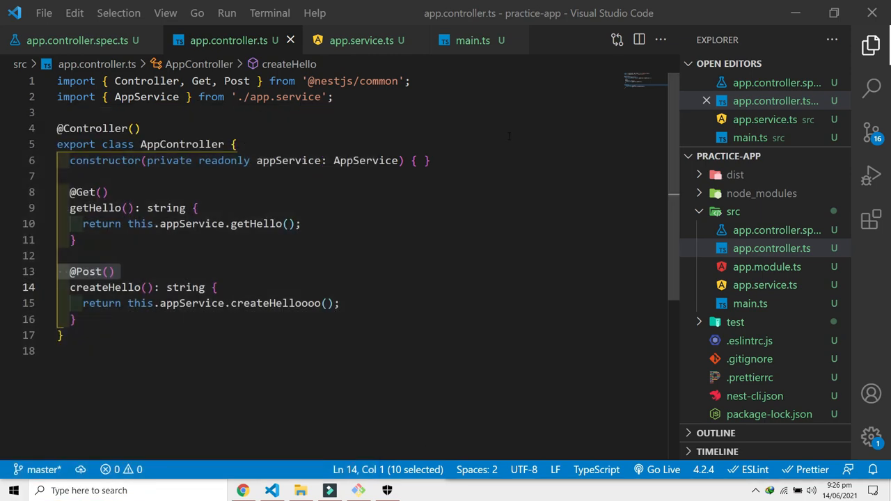
key(alt+tab)
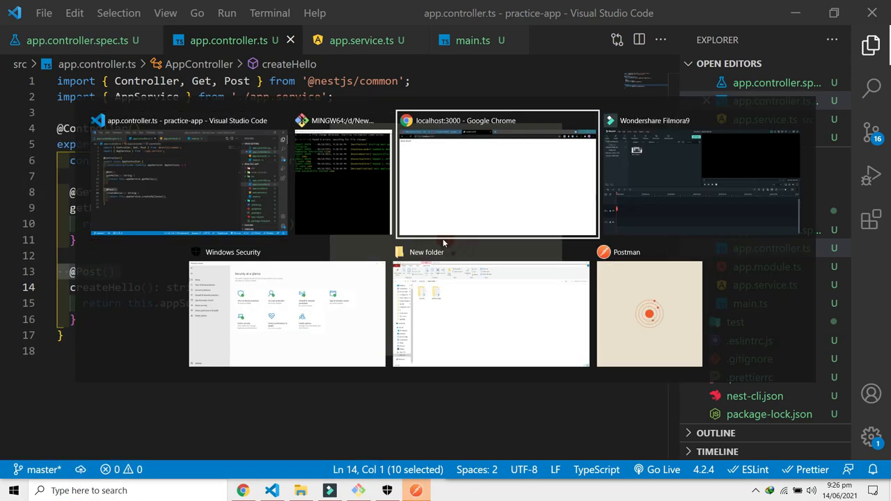
click(497, 174)
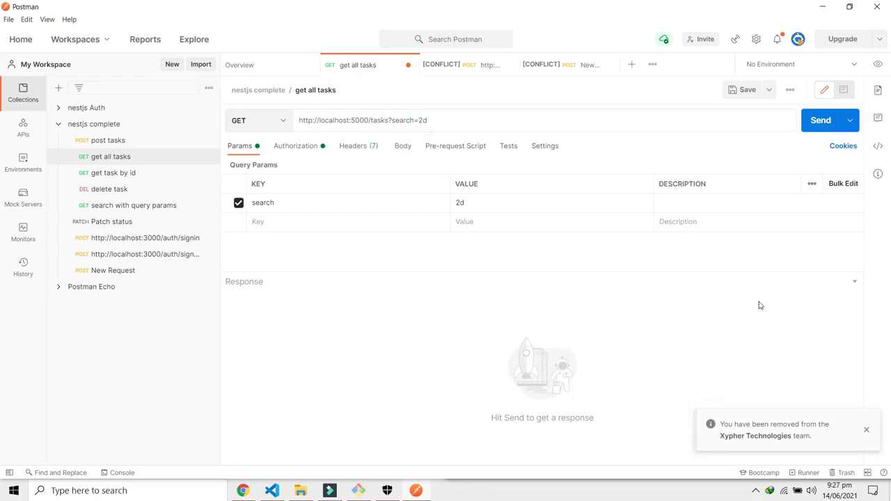
click(429, 120)
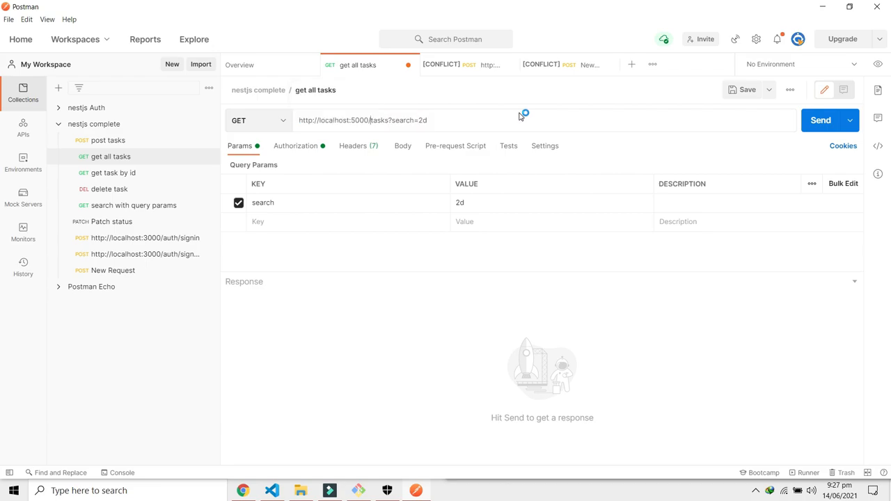
text(3000)
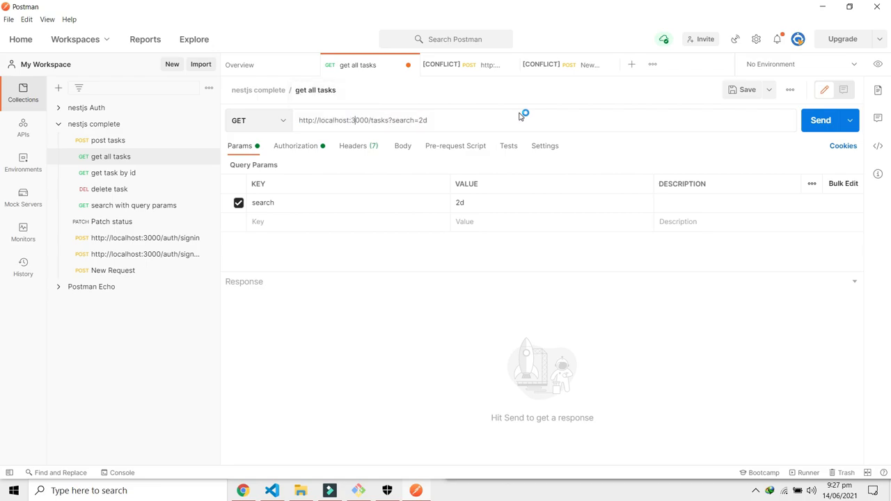
double_click(399, 120)
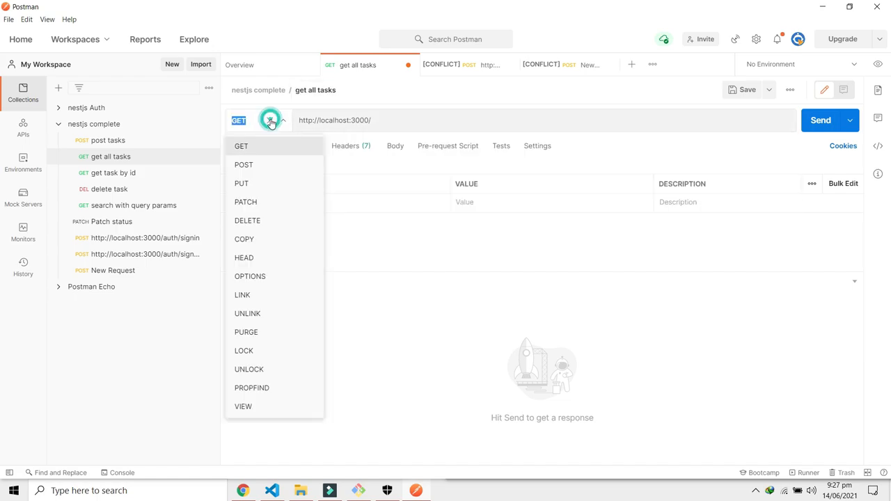
Step: Send it as a POST with No Auth, getting 'create was called'
click(244, 164)
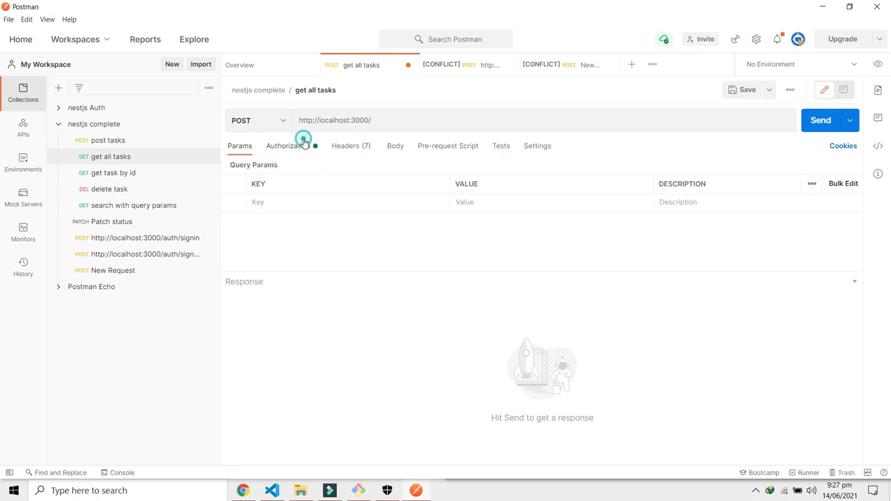
click(287, 146)
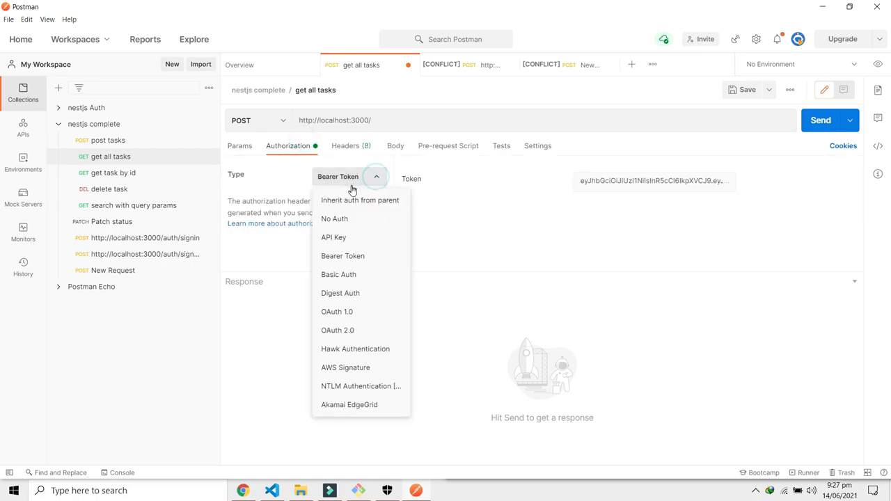
click(334, 218)
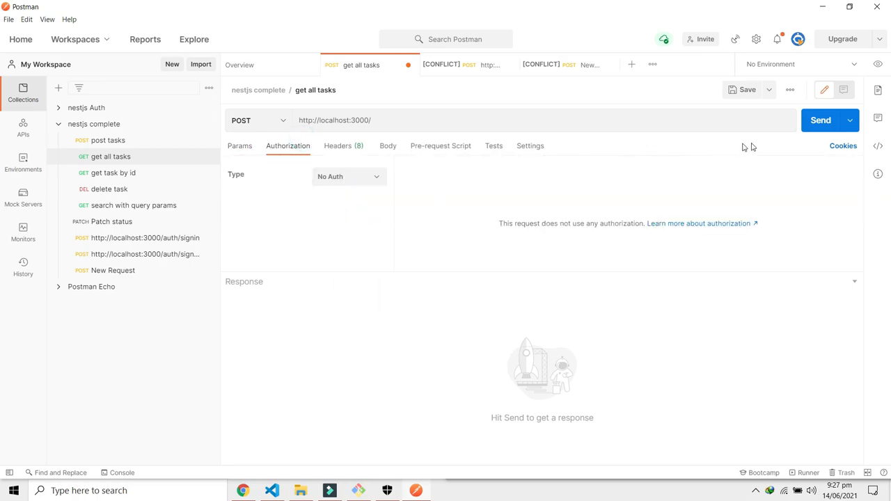
click(820, 120)
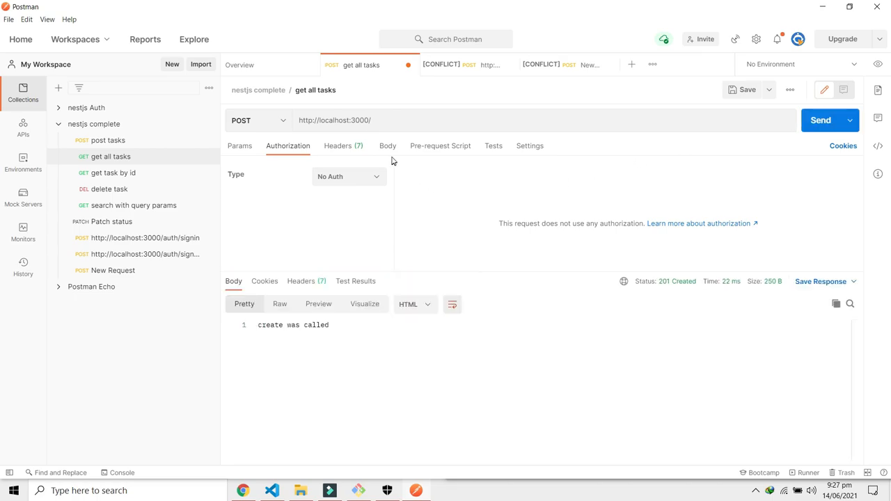
double_click(293, 325)
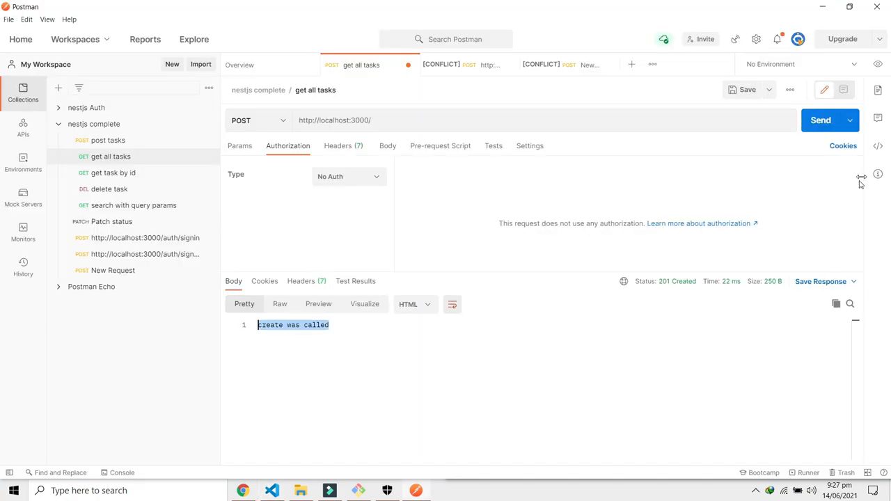
Step: Back in VS Code, open app.module.ts and highlight the providers property listing AppService
click(820, 119)
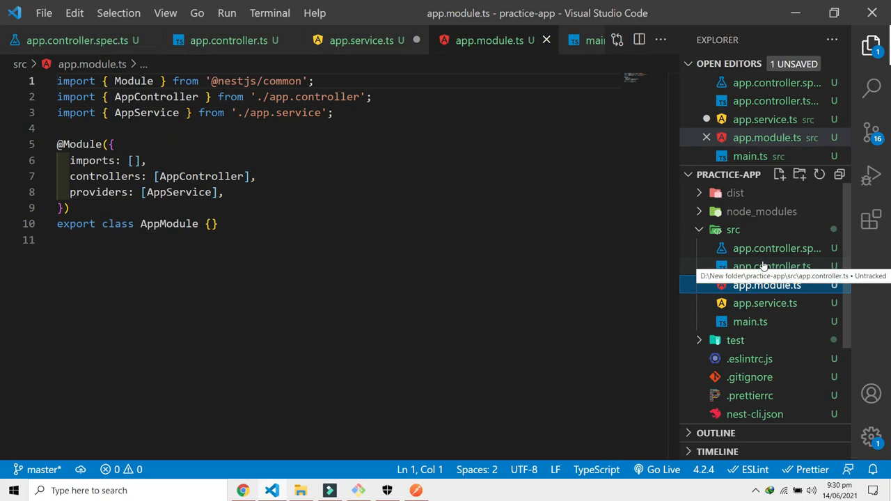
click(767, 285)
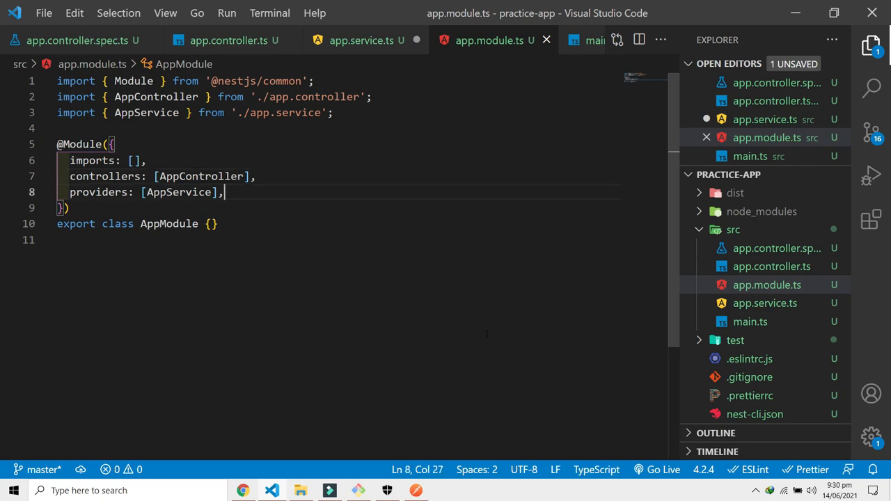
double_click(97, 193)
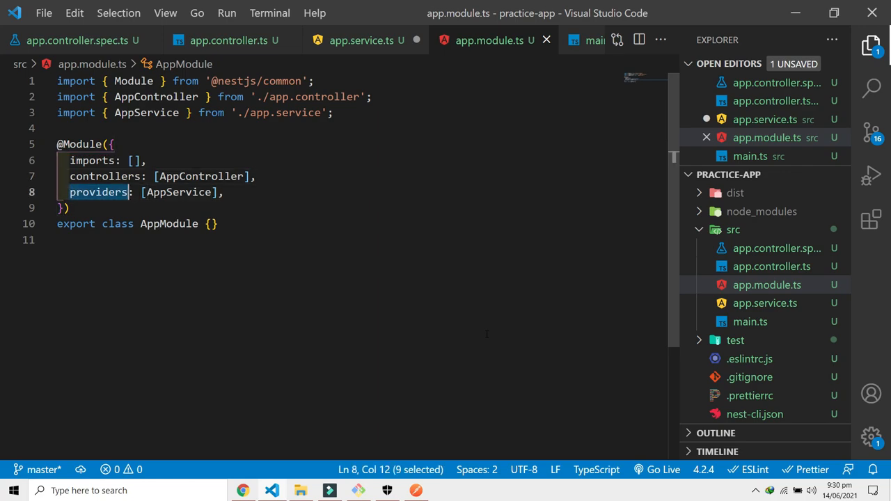